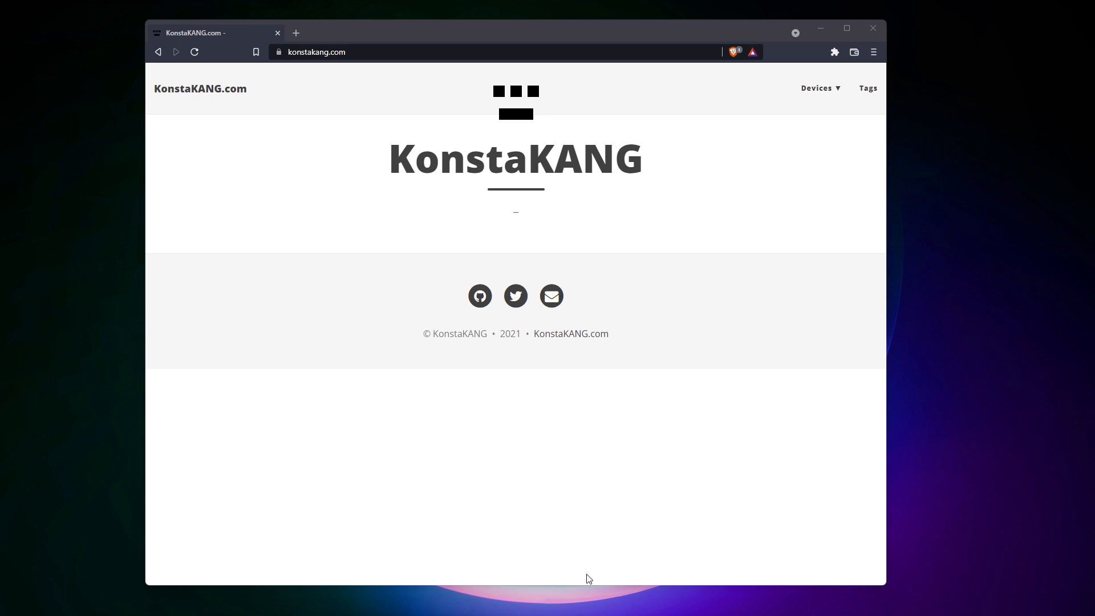
{"action": "mouse_move", "coordinate": [403, 179]}
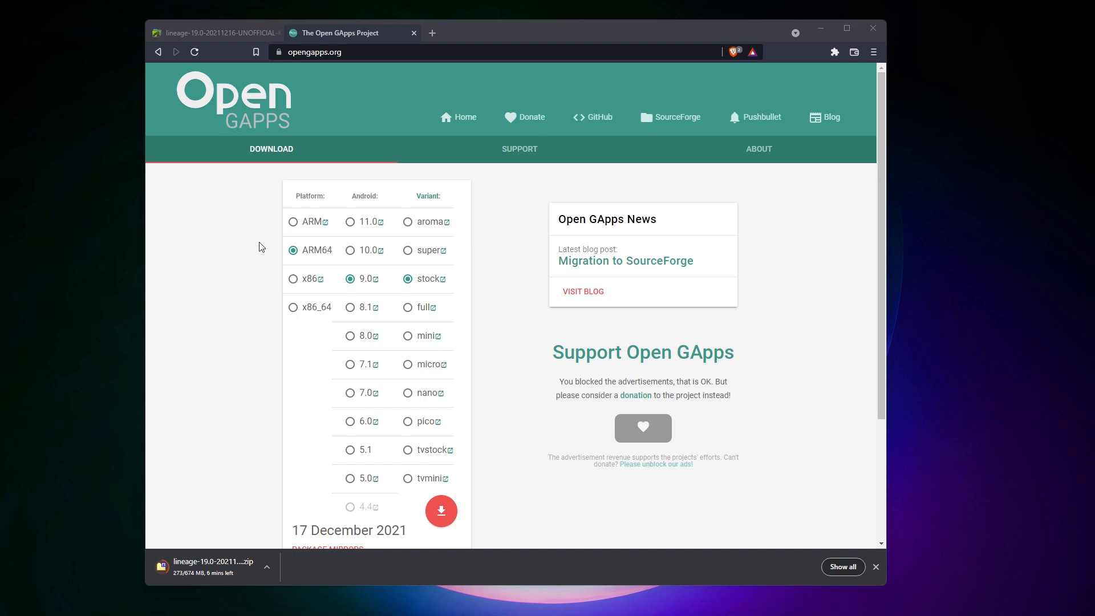
{"action": "mouse_move", "coordinate": [324, 237]}
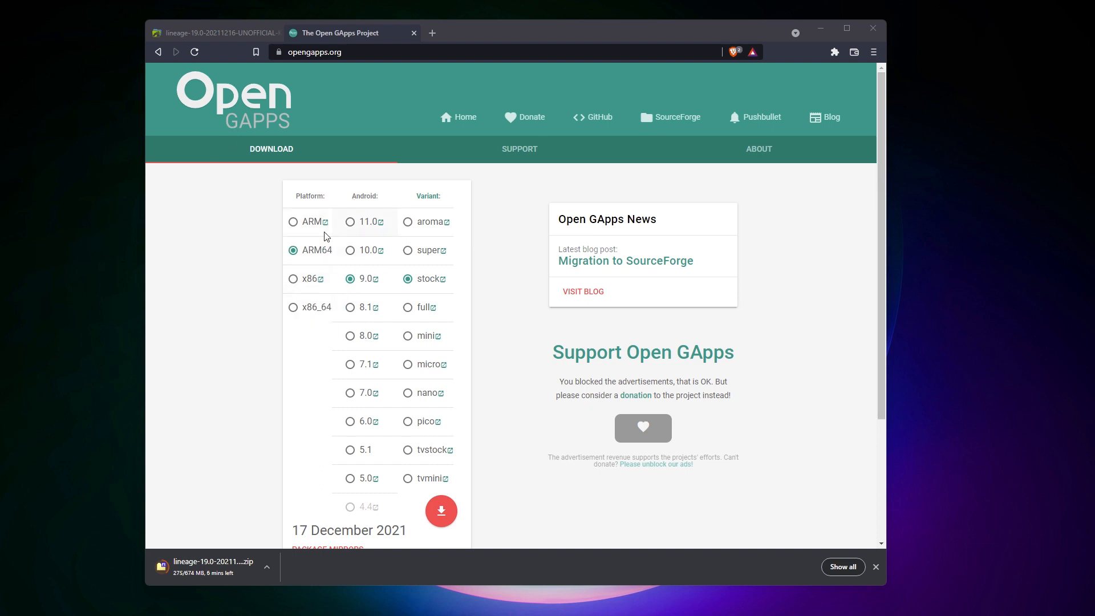
Open the LineageOS app drawer, check for the Play Store, then return to the home screen.
{"action": "left_click", "coordinate": [293, 221]}
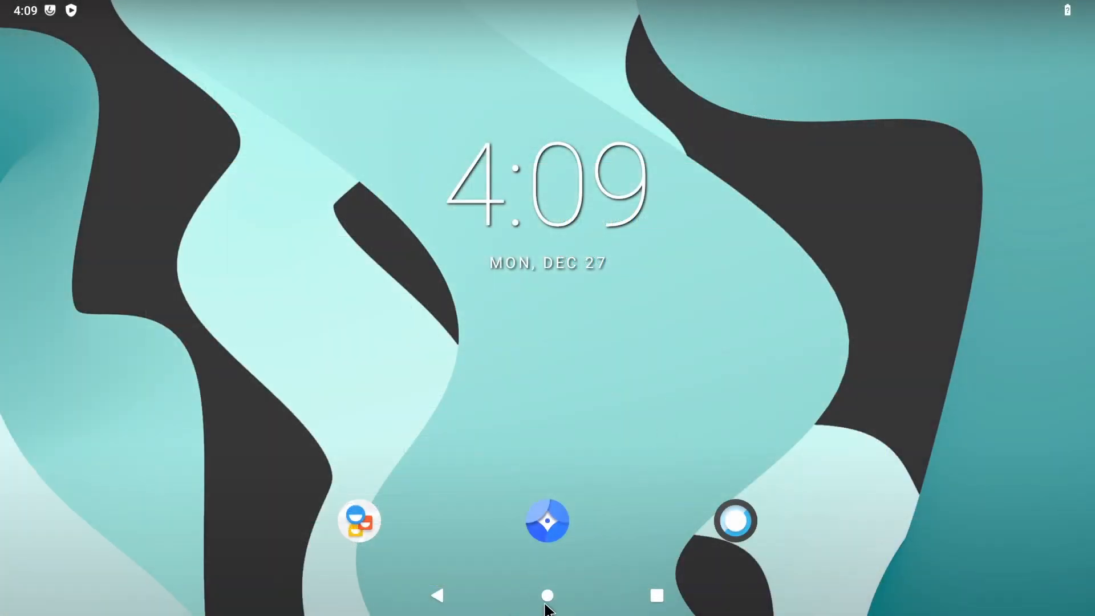
{"action": "mouse_move", "coordinate": [656, 594]}
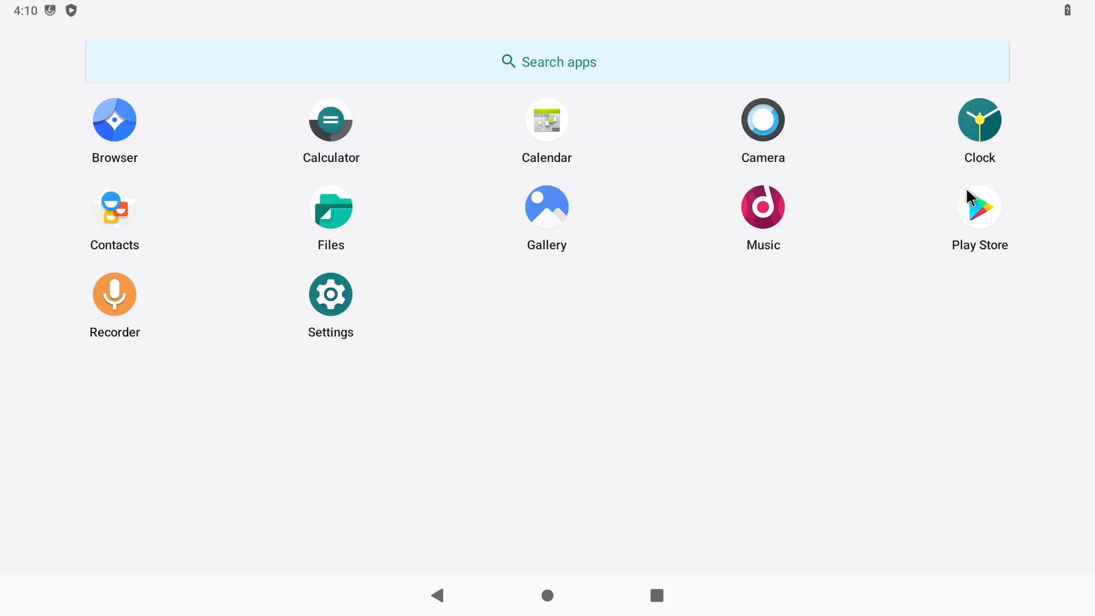
{"action": "mouse_move", "coordinate": [984, 218]}
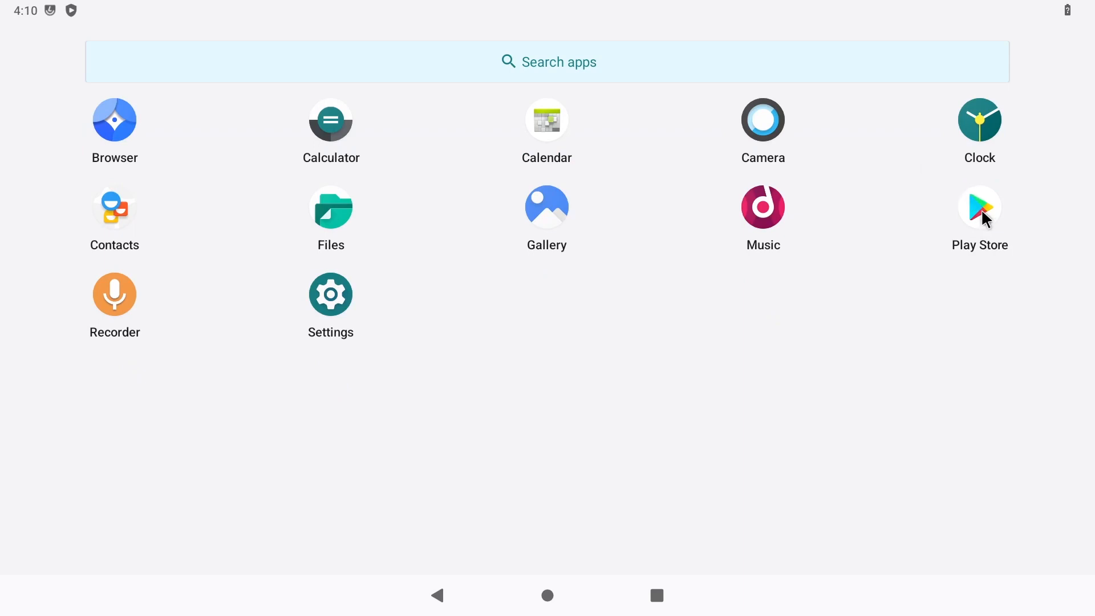
{"action": "left_click", "coordinate": [547, 595]}
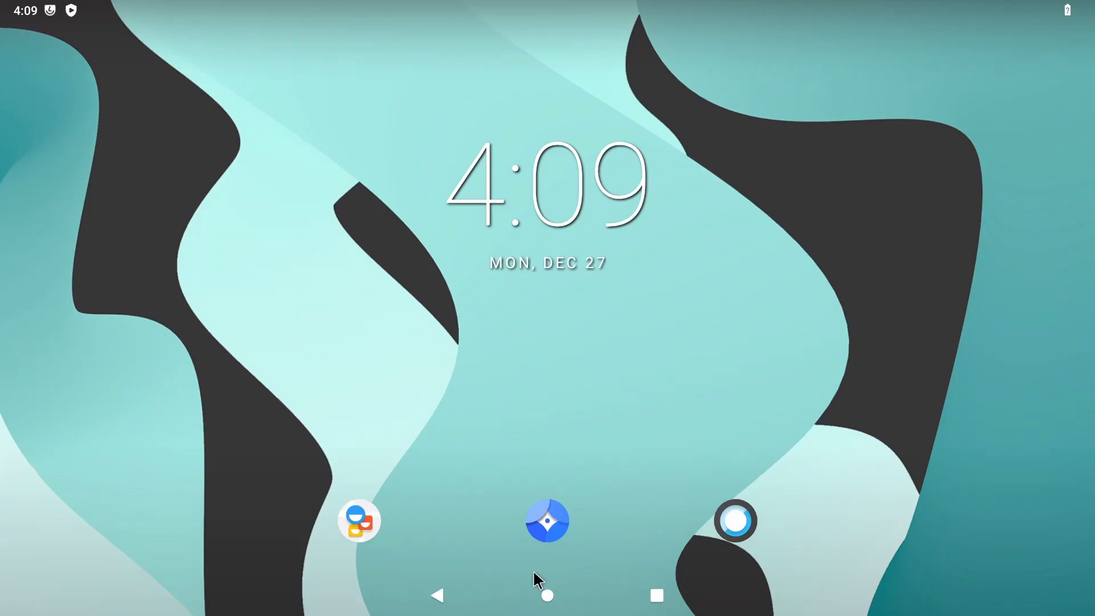
{"action": "mouse_move", "coordinate": [620, 611]}
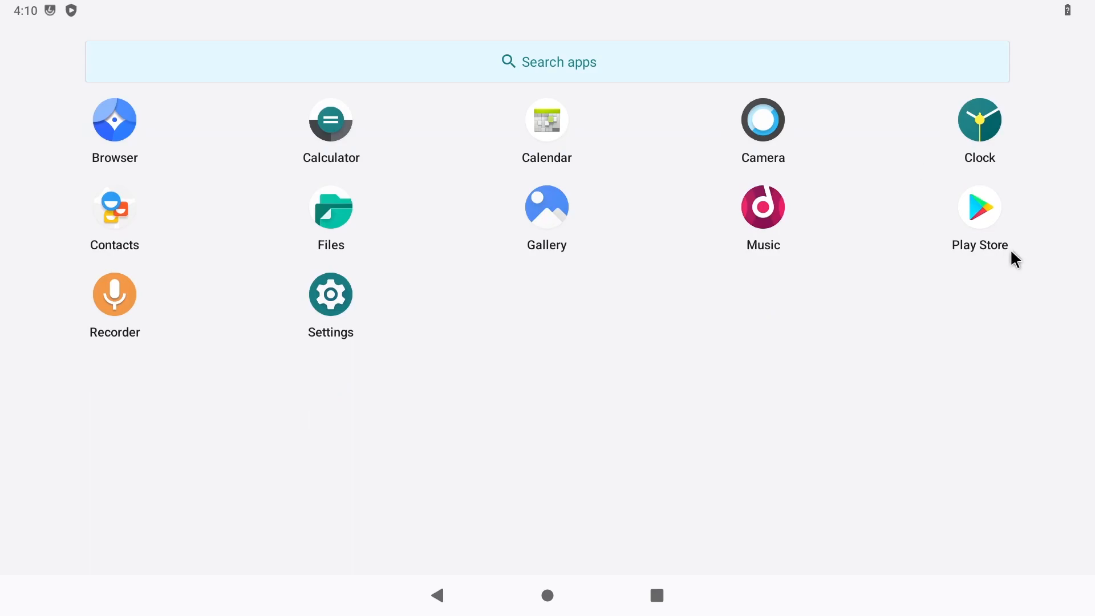
{"action": "left_click", "coordinate": [114, 119]}
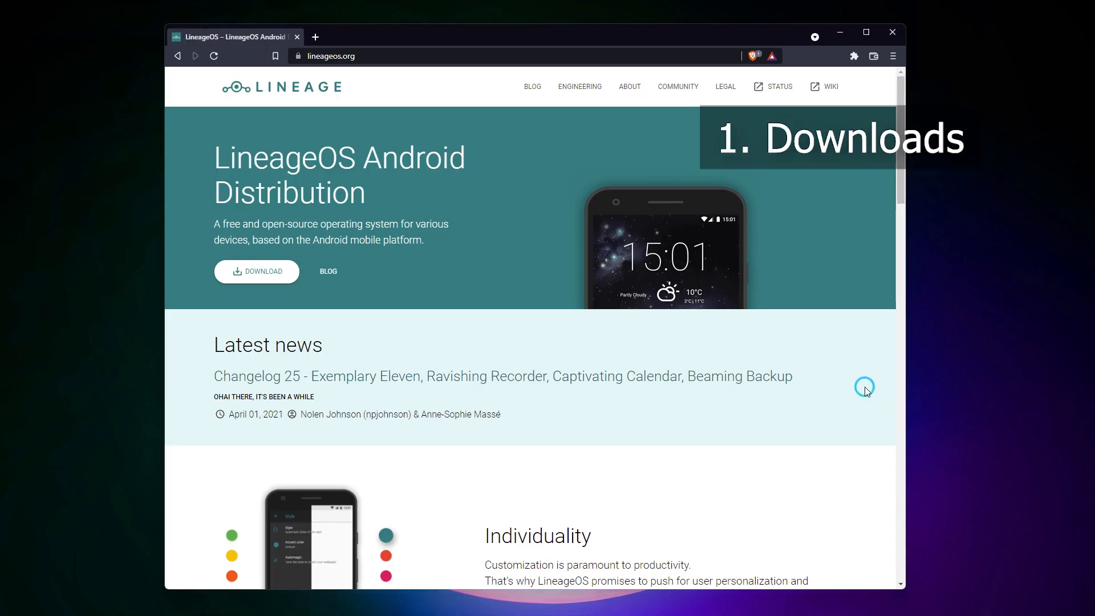
{"action": "scroll", "scroll_direction": "down", "scroll_amount": 3}
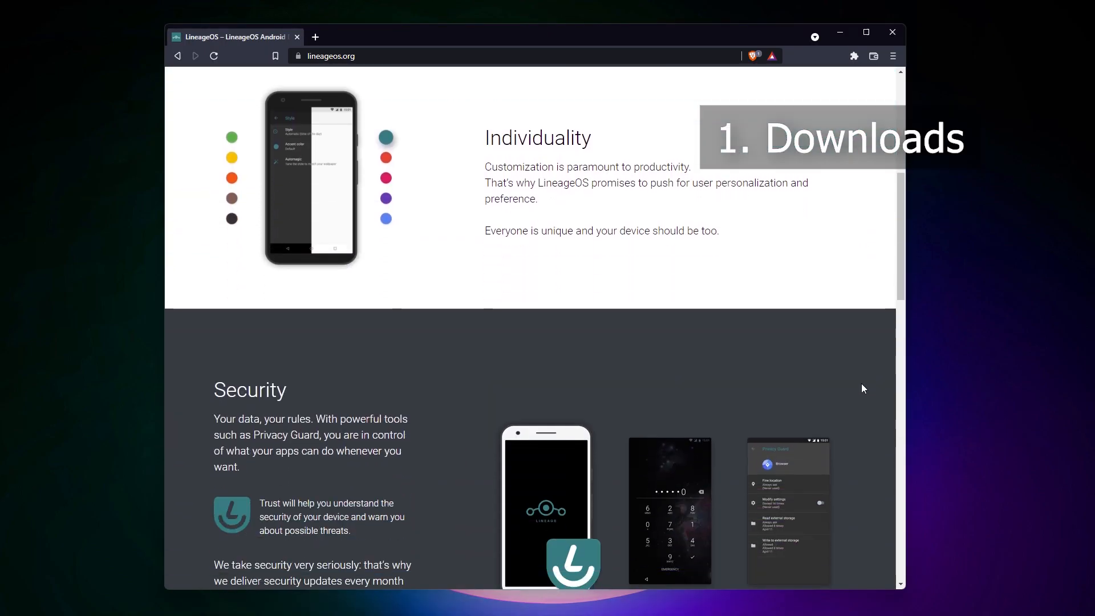
{"action": "scroll", "scroll_direction": "down", "scroll_amount": 3}
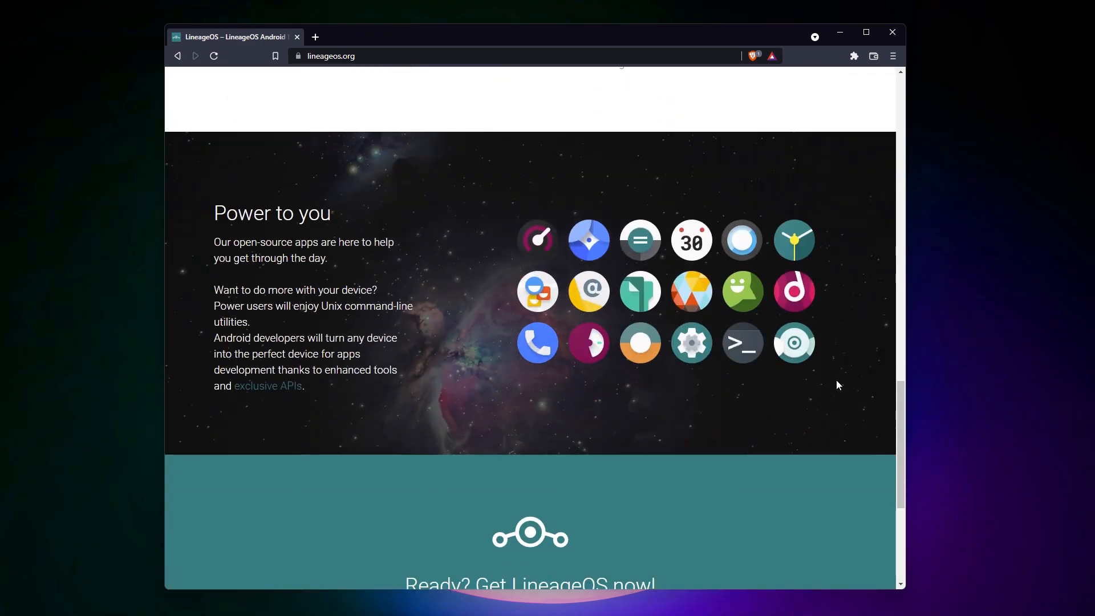
{"action": "scroll", "scroll_direction": "down", "scroll_amount": 3}
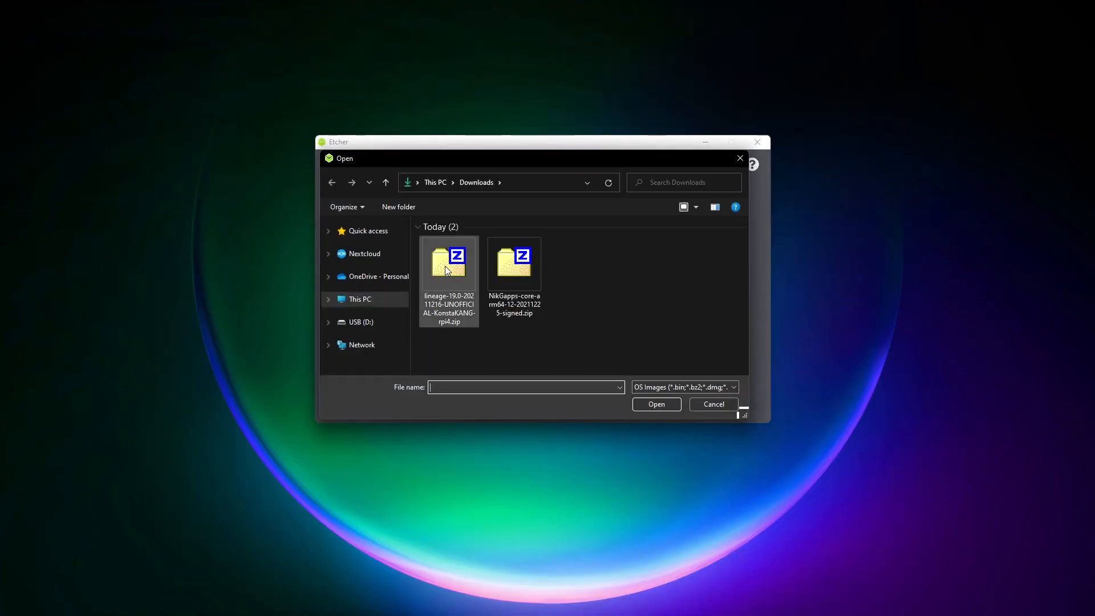
Select lineage-19.0-20211216-UNOFFICIAL-KonstaKANG-rpi4.zip from Downloads as the image to flash.
{"action": "left_click", "coordinate": [449, 264]}
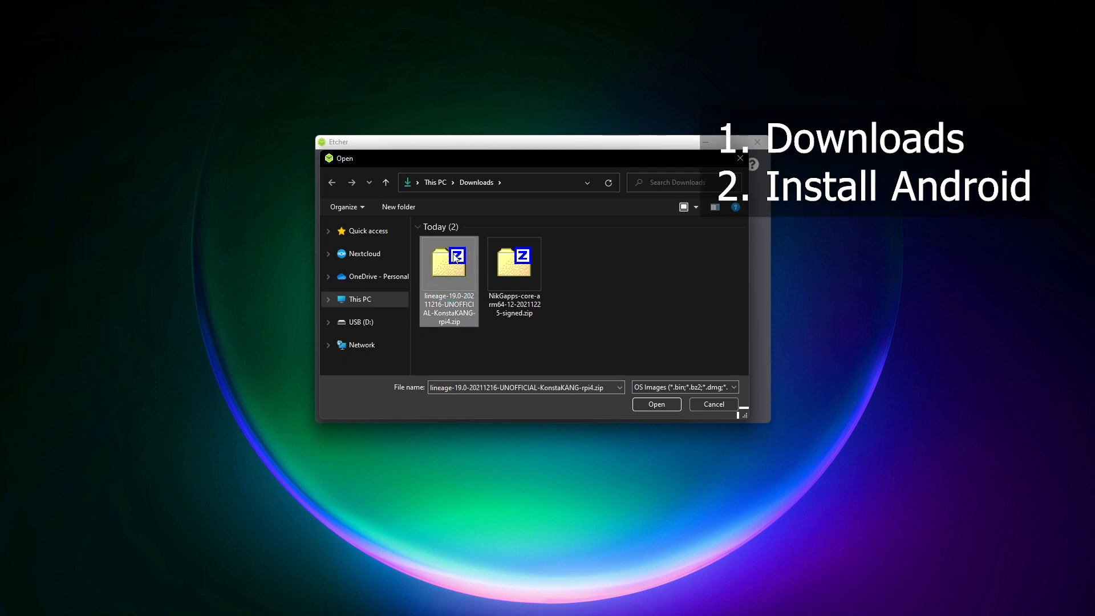
{"action": "left_click", "coordinate": [654, 404]}
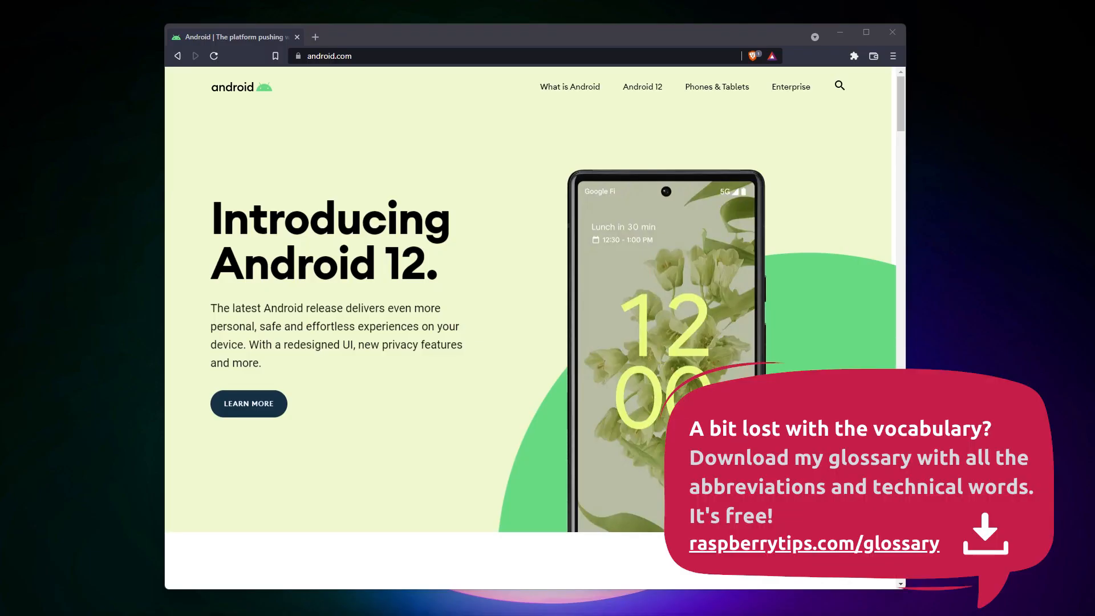
{"action": "mouse_move", "coordinate": [899, 285]}
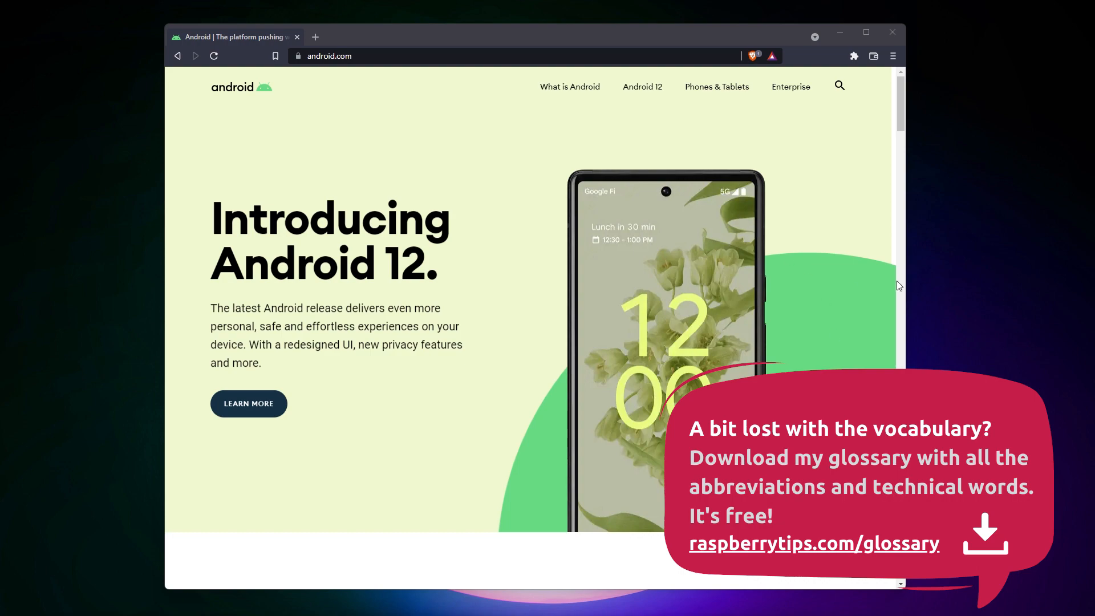
Scroll through the android.com and lineageos.org pages on the way to konstakang.com.
{"action": "scroll", "scroll_direction": "down", "scroll_amount": 3}
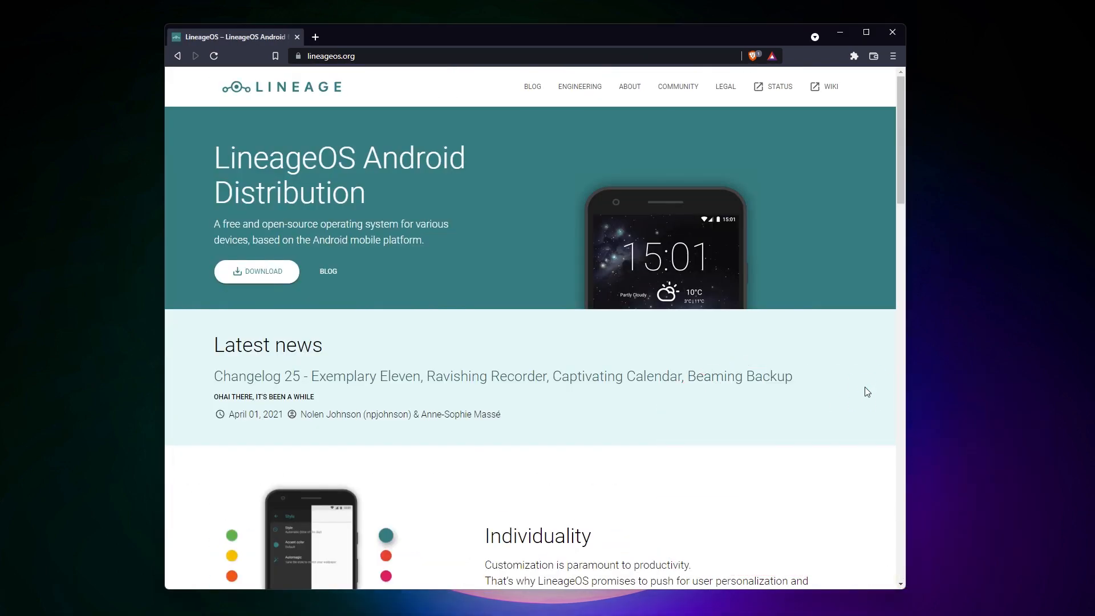
{"action": "scroll", "scroll_direction": "down", "scroll_amount": 3}
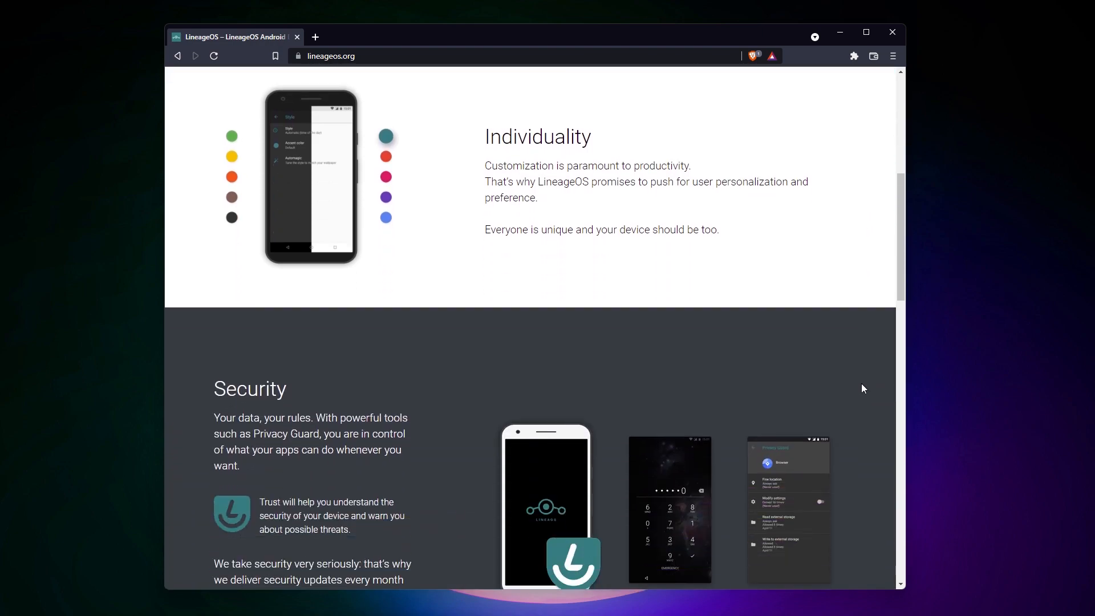
{"action": "scroll", "scroll_direction": "down", "scroll_amount": 3}
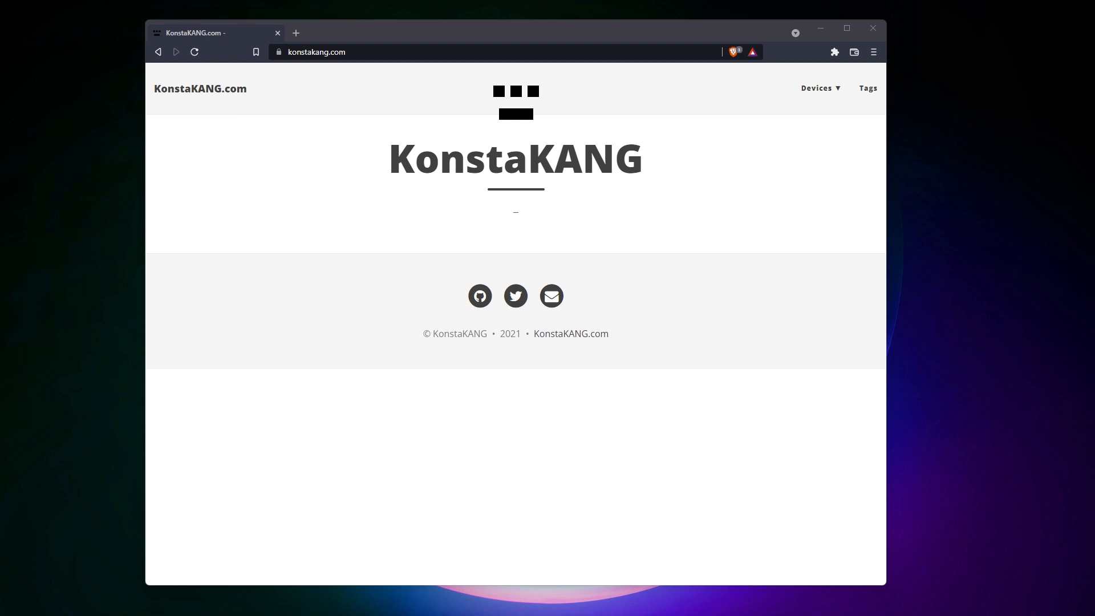
{"action": "mouse_move", "coordinate": [452, 231]}
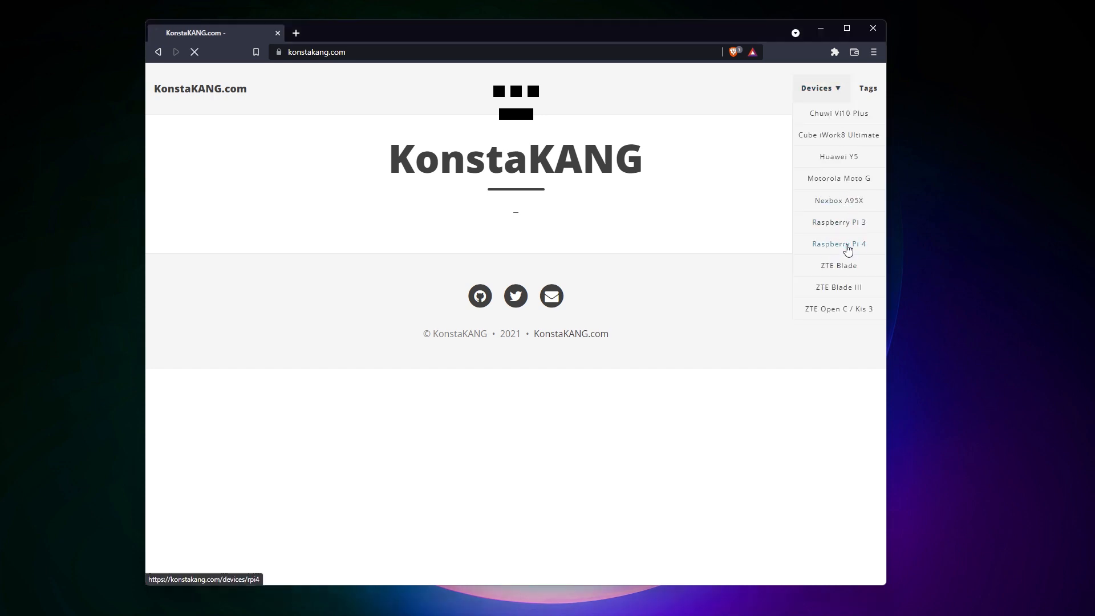
Download the Raspberry Pi 4 LineageOS 19.0 build through its AndroidFileHost page.
{"action": "left_click", "coordinate": [838, 244]}
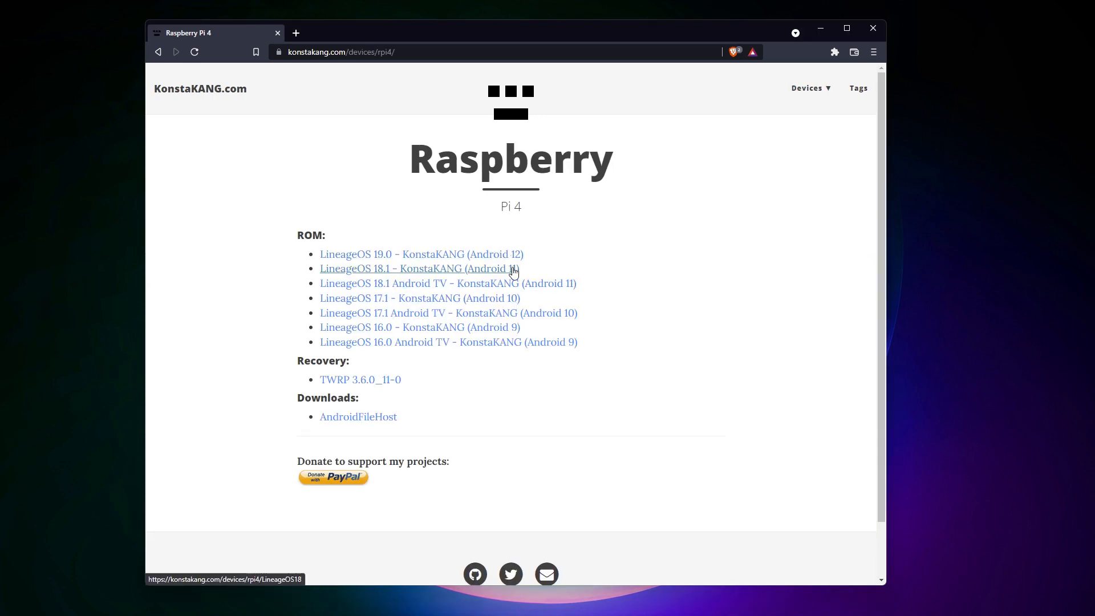
{"action": "mouse_move", "coordinate": [438, 261]}
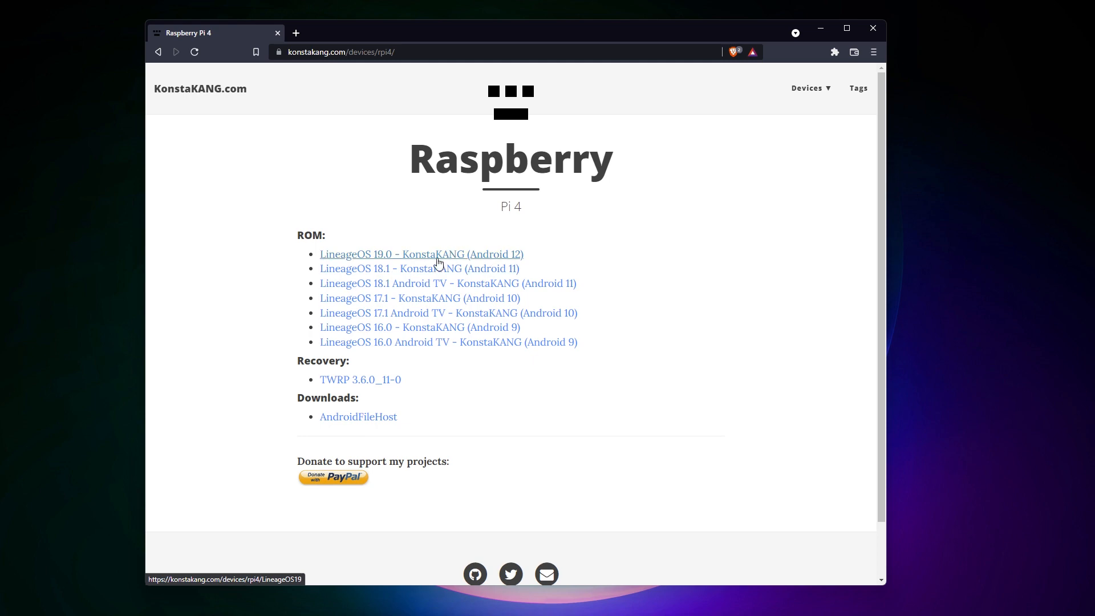
{"action": "left_click", "coordinate": [421, 253]}
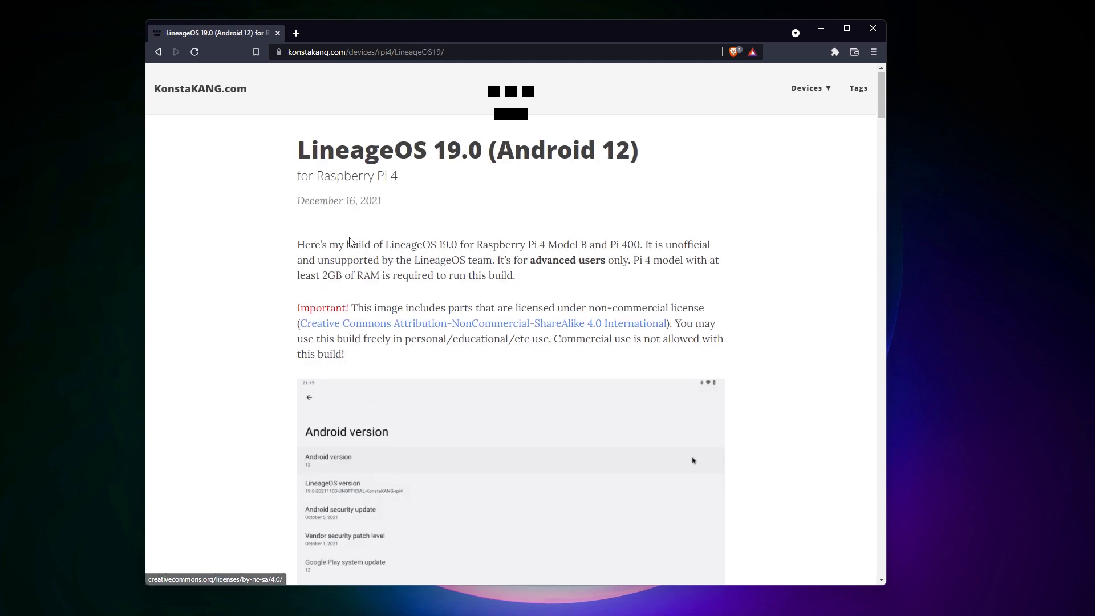
{"action": "scroll", "scroll_direction": "down", "scroll_amount": 3}
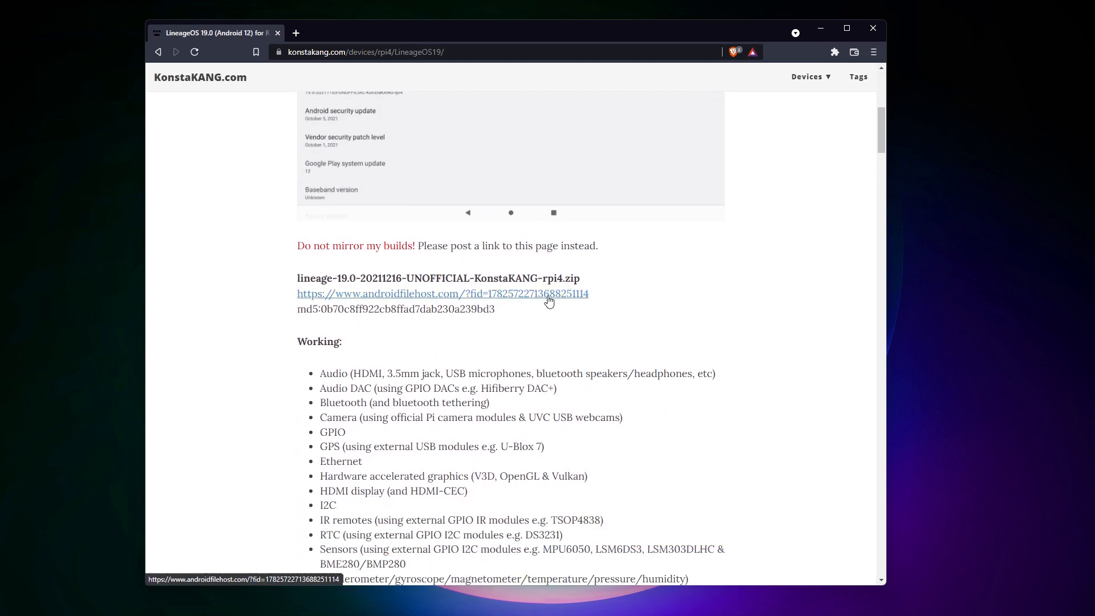
{"action": "left_click", "coordinate": [442, 294]}
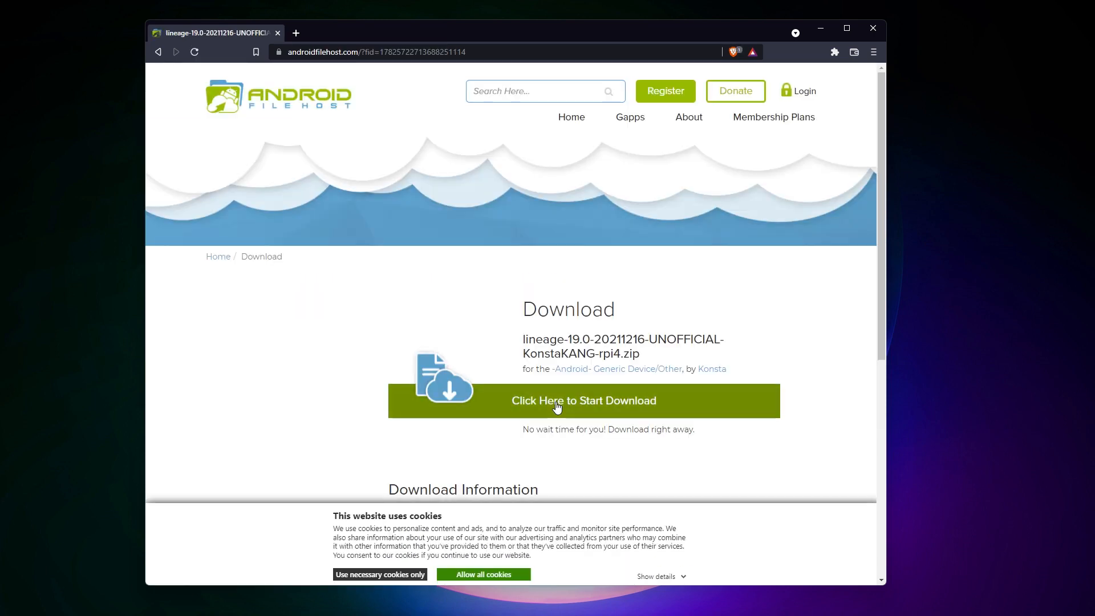
{"action": "left_click", "coordinate": [583, 400]}
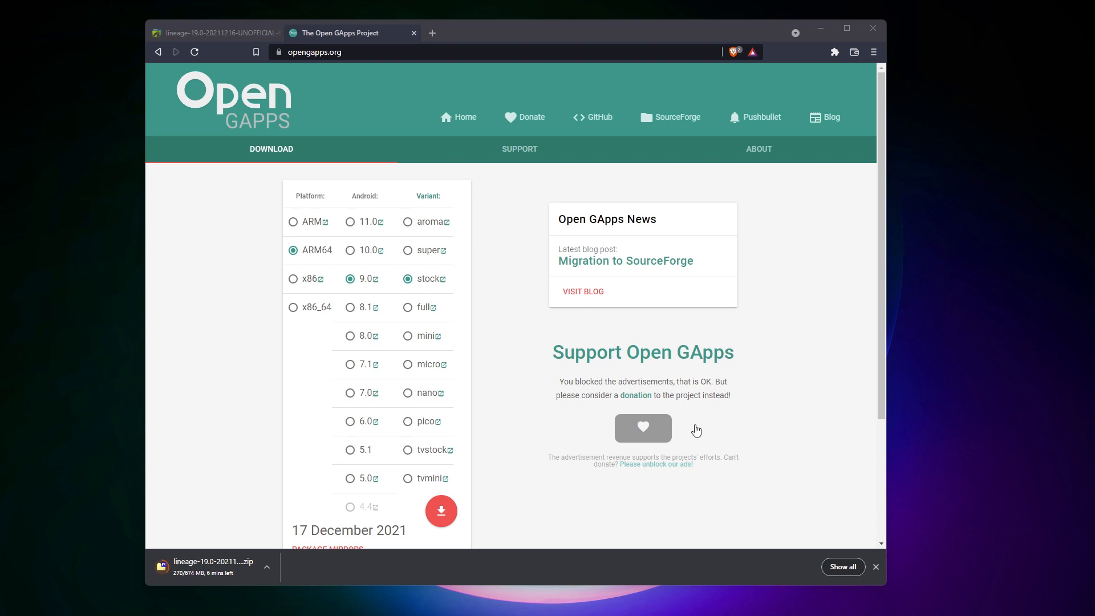
{"action": "mouse_move", "coordinate": [231, 140]}
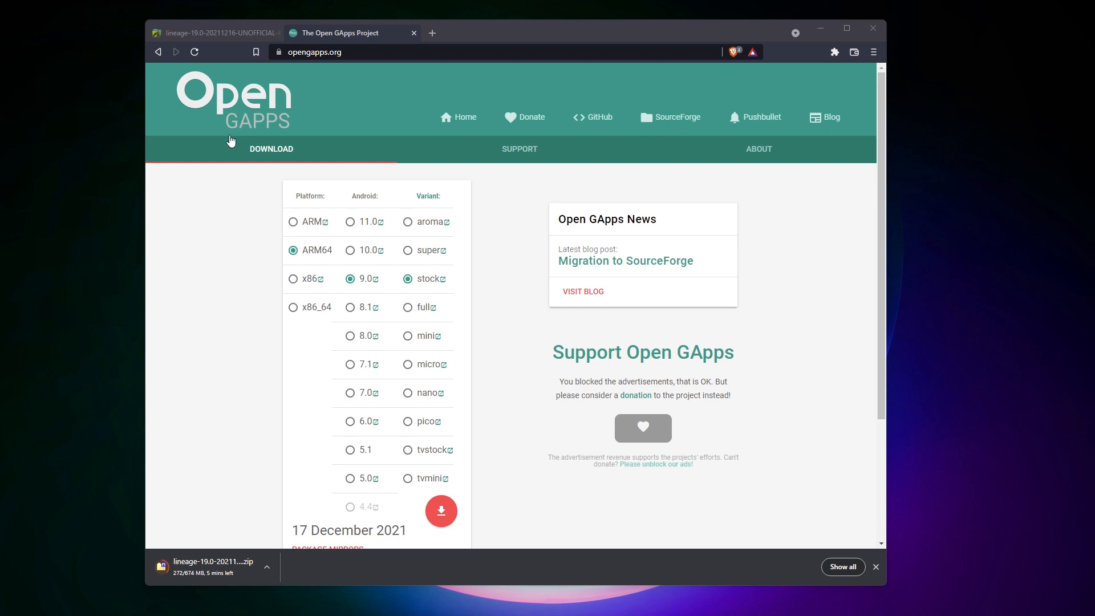
{"action": "mouse_move", "coordinate": [343, 211]}
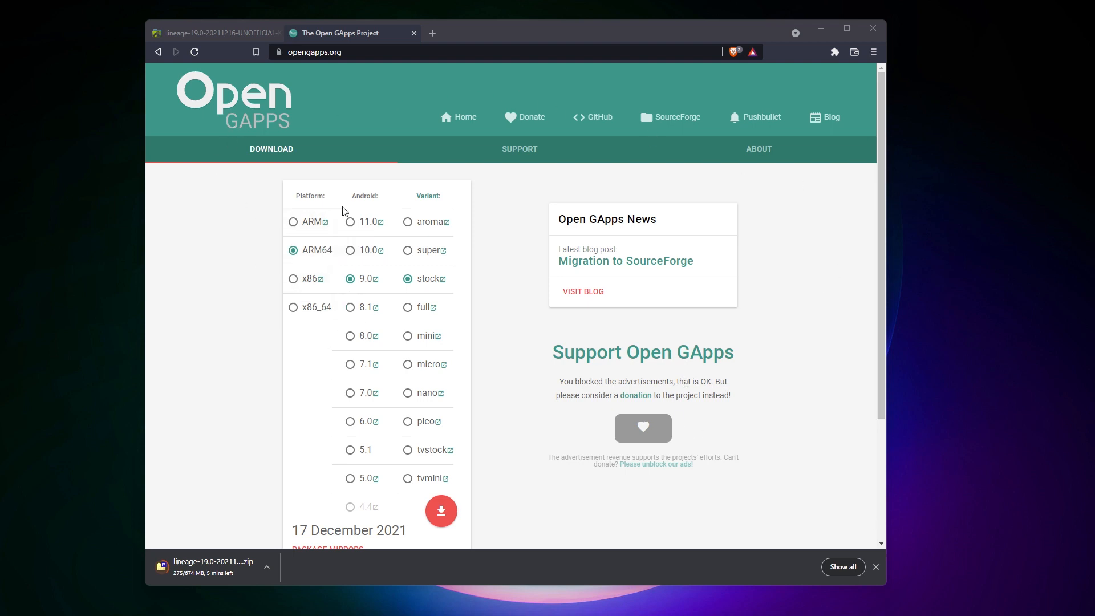
{"action": "left_click", "coordinate": [294, 221]}
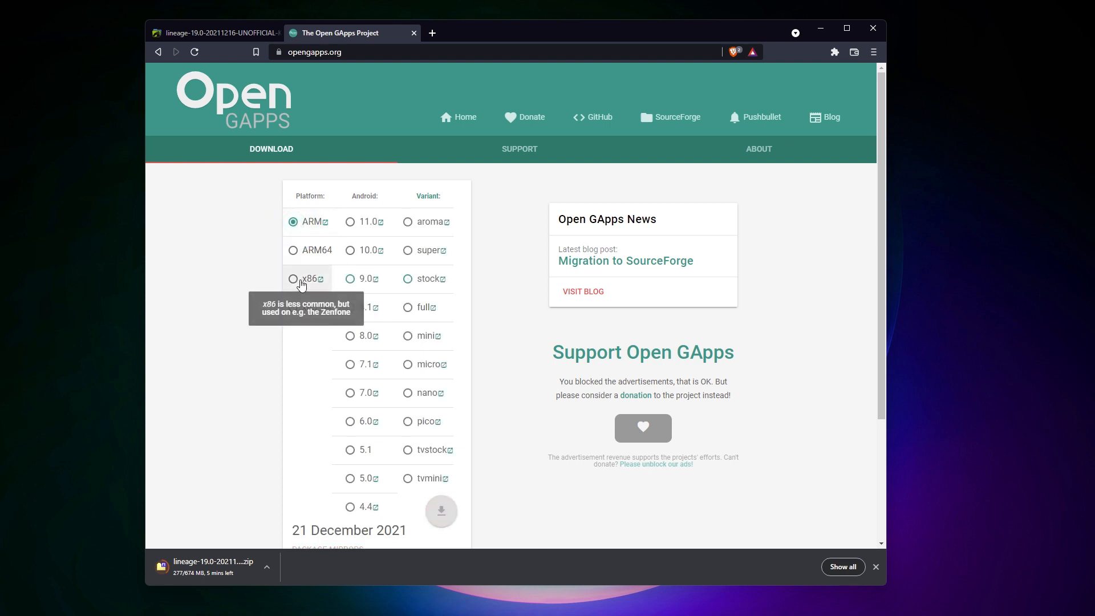
{"action": "left_click", "coordinate": [293, 308]}
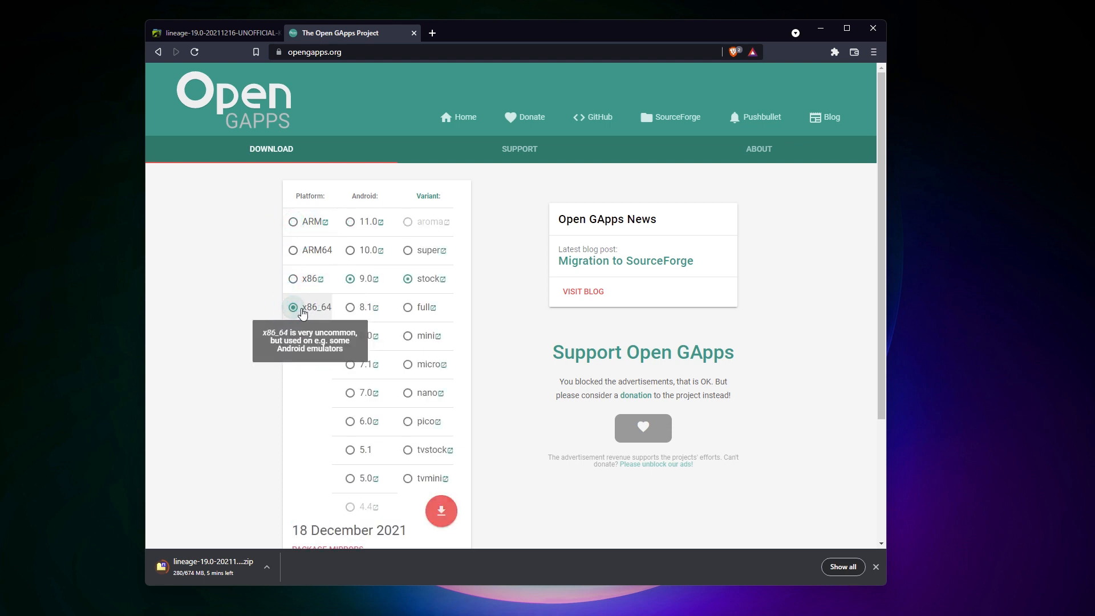
{"action": "left_click", "coordinate": [293, 250]}
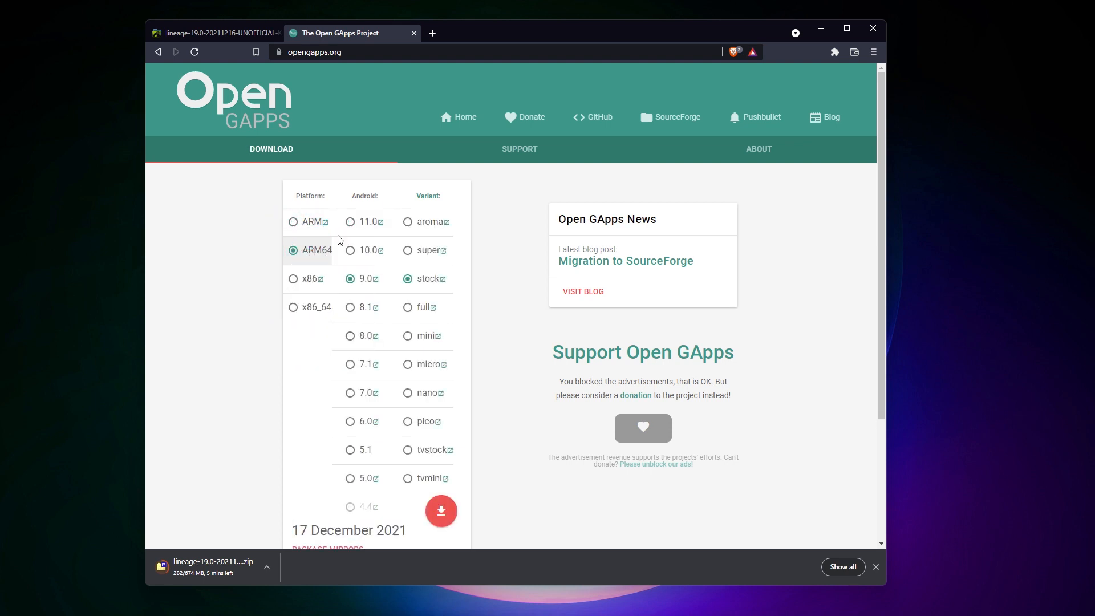
{"action": "mouse_move", "coordinate": [592, 529]}
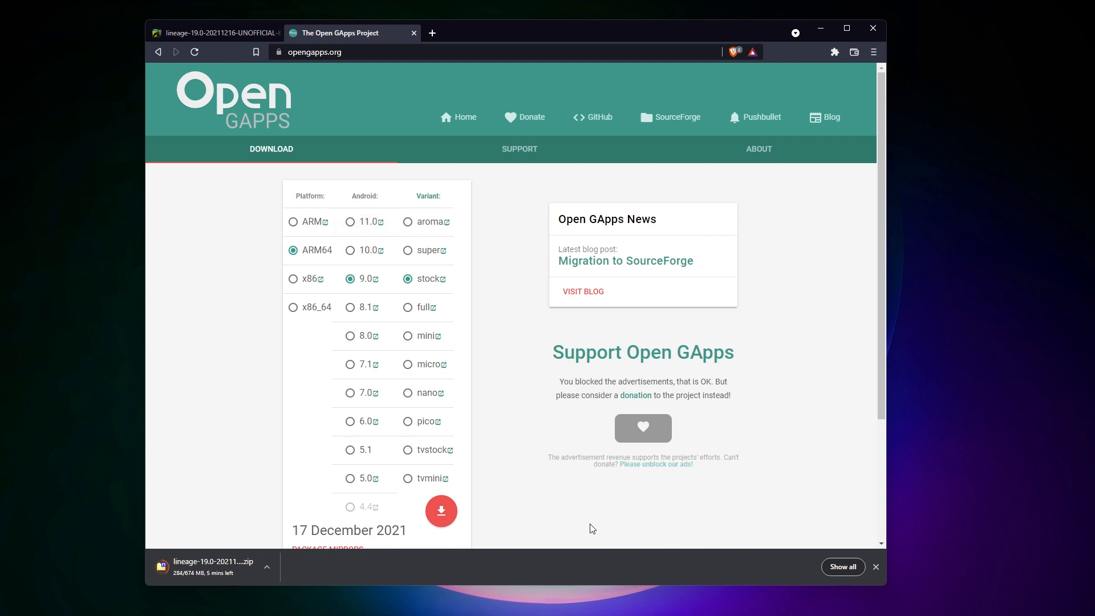
{"action": "mouse_move", "coordinate": [545, 458]}
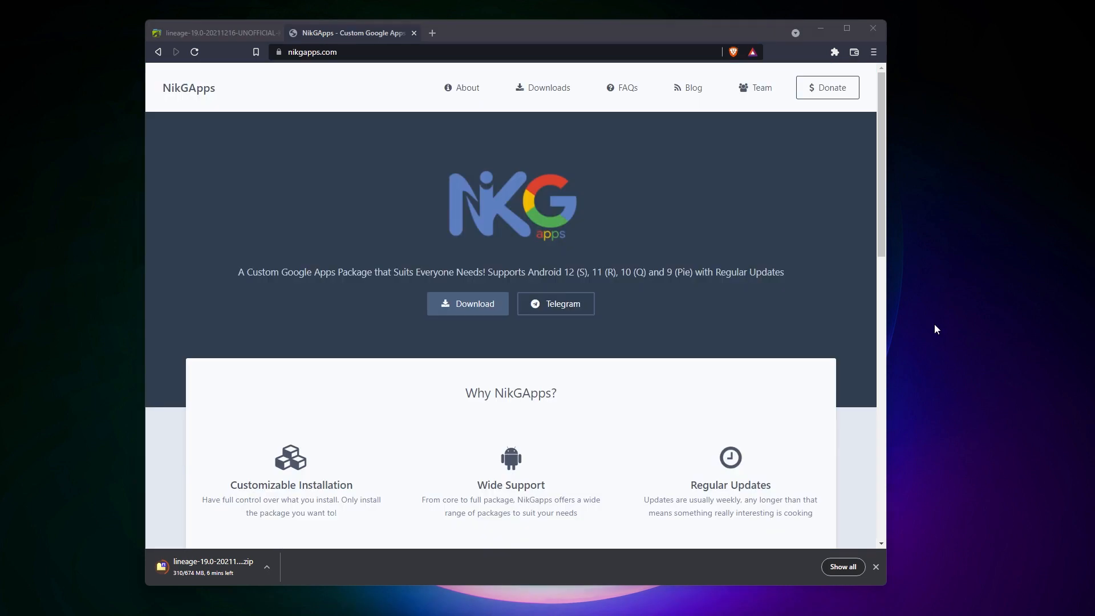
{"action": "mouse_move", "coordinate": [211, 207]}
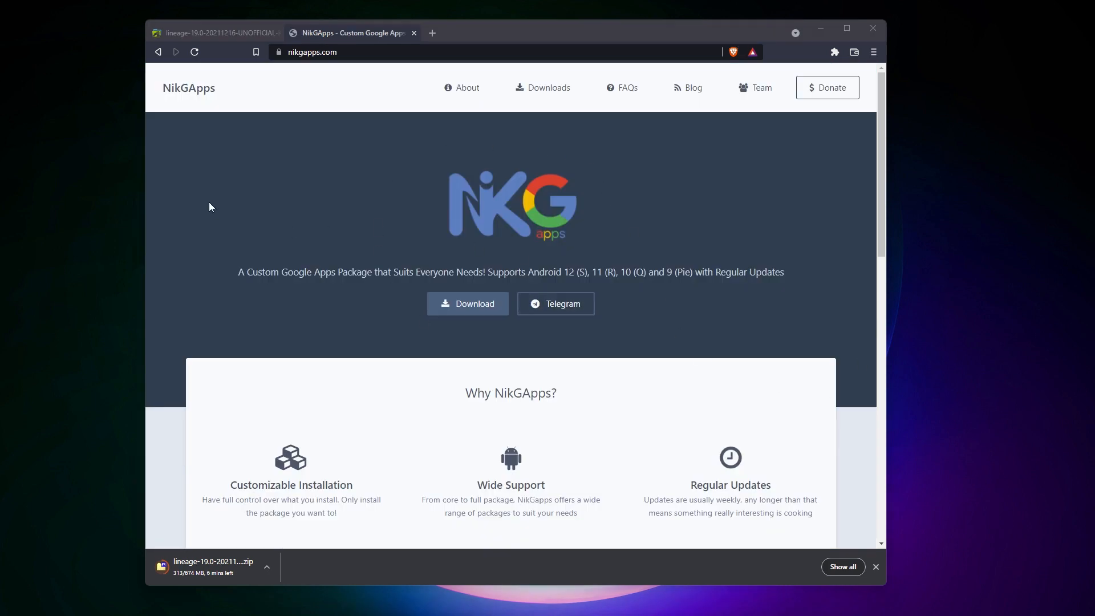
{"action": "mouse_move", "coordinate": [646, 283]}
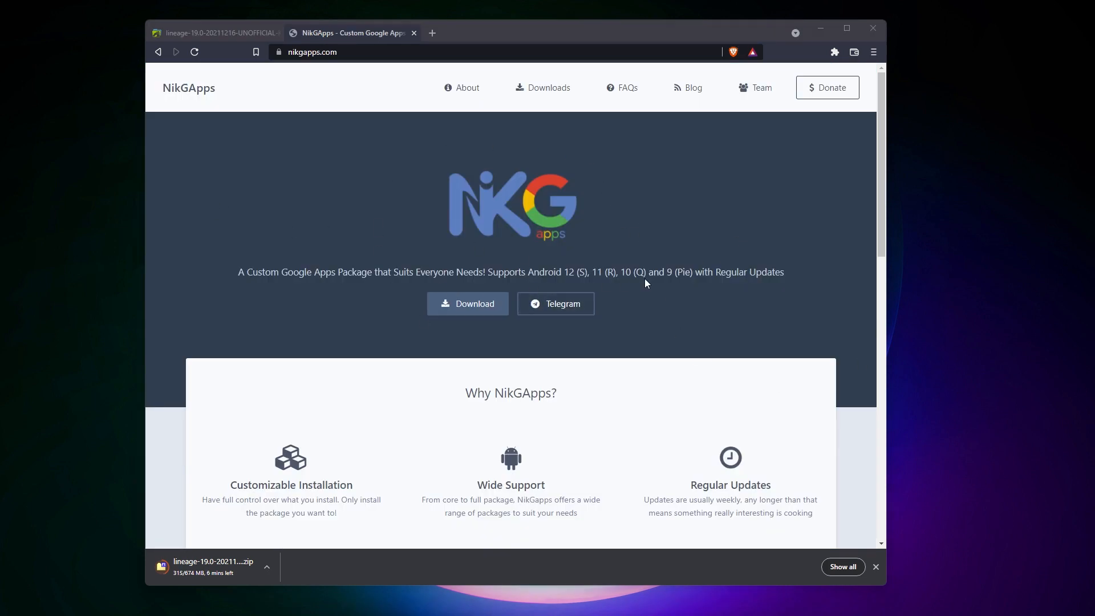
{"action": "mouse_move", "coordinate": [467, 303]}
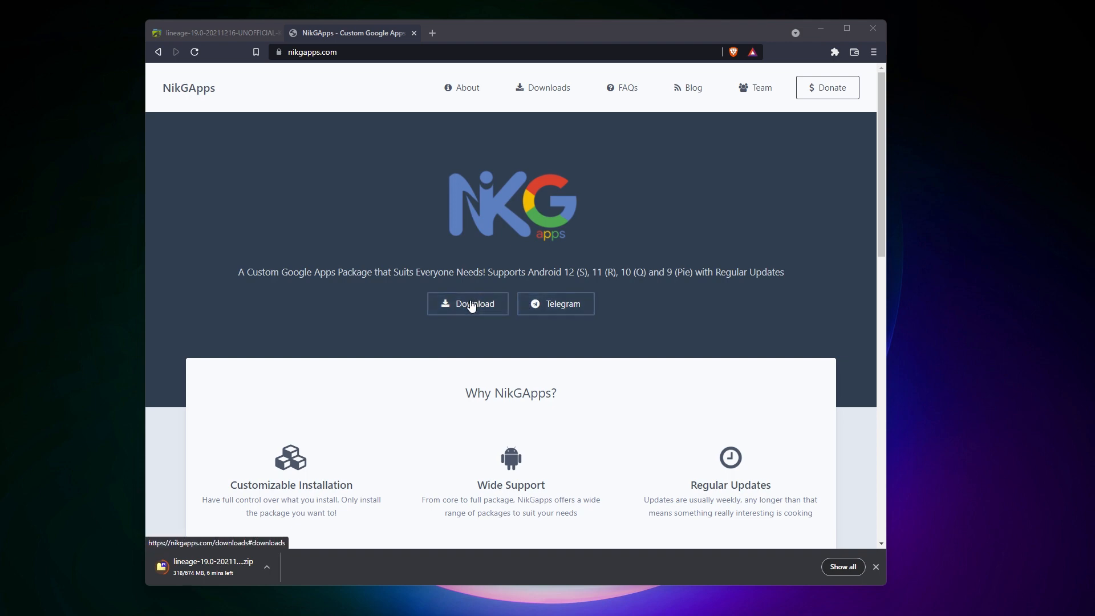
Follow nikgapps.com's Download and Download Now links to the SourceForge files listing.
{"action": "left_click", "coordinate": [467, 303]}
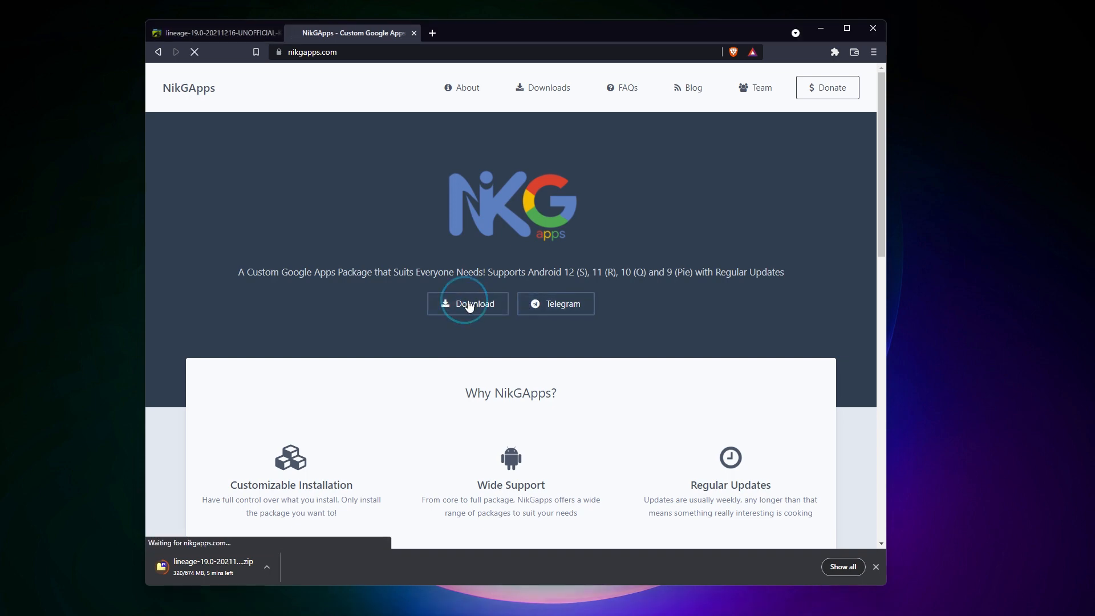
{"action": "left_click", "coordinate": [467, 303]}
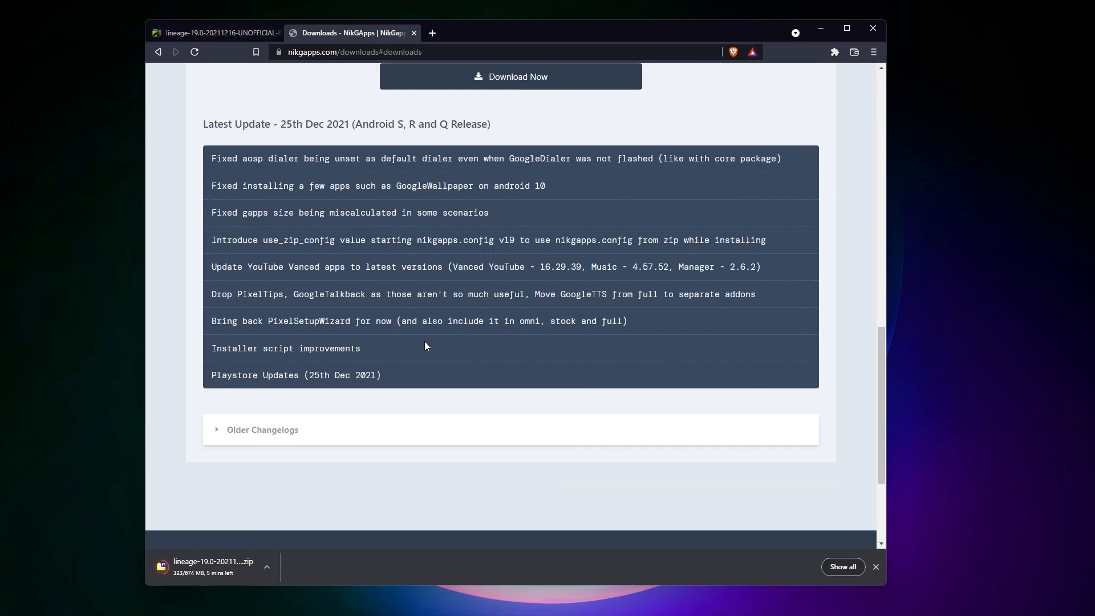
{"action": "left_click", "coordinate": [511, 76]}
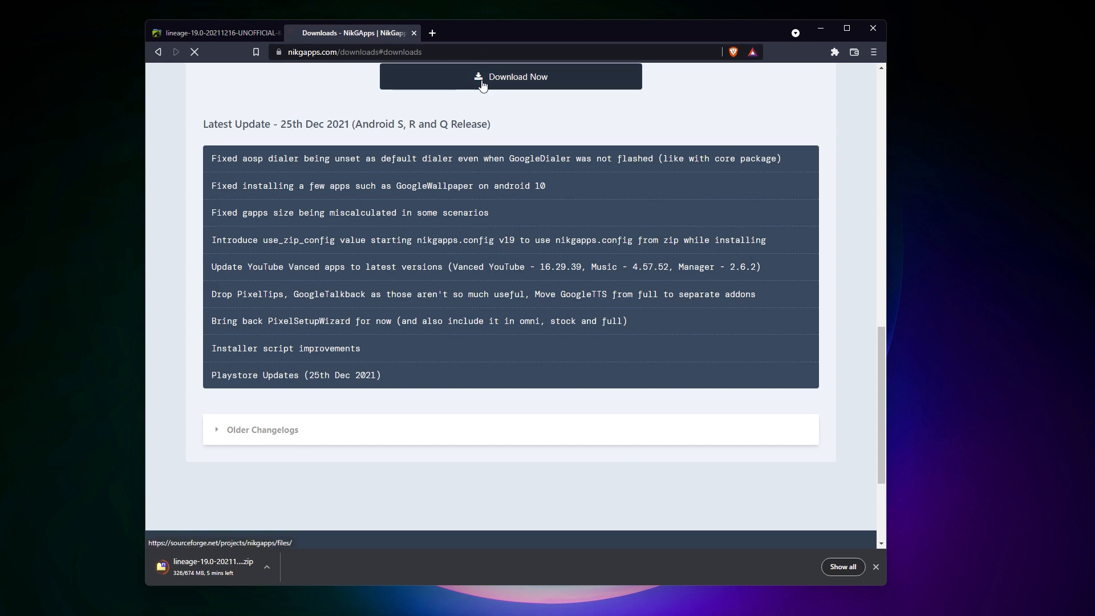
{"action": "left_click", "coordinate": [510, 77]}
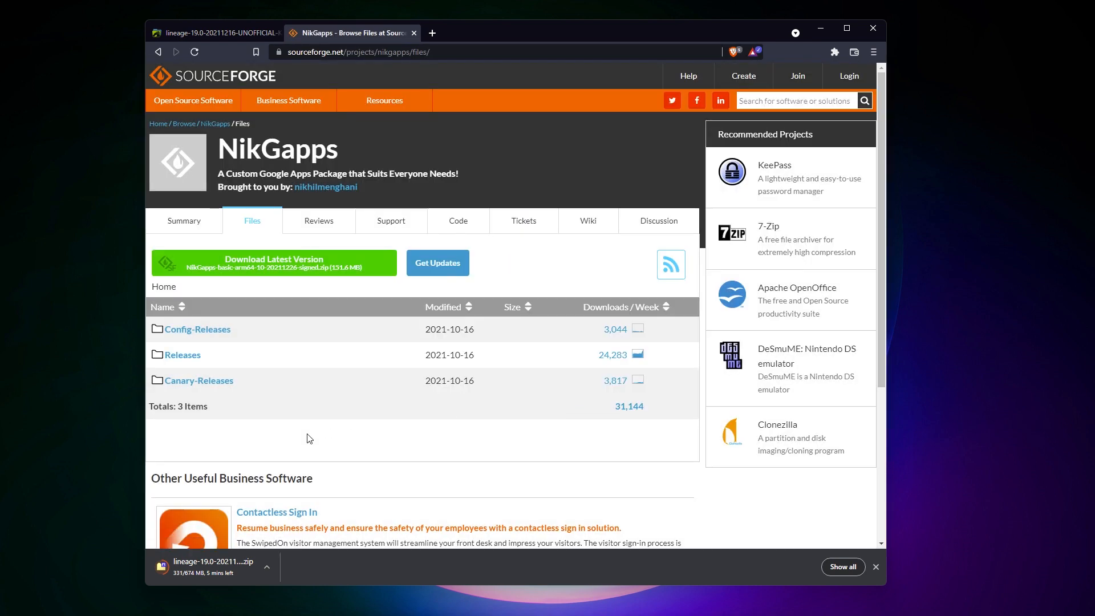
{"action": "left_click", "coordinate": [183, 355]}
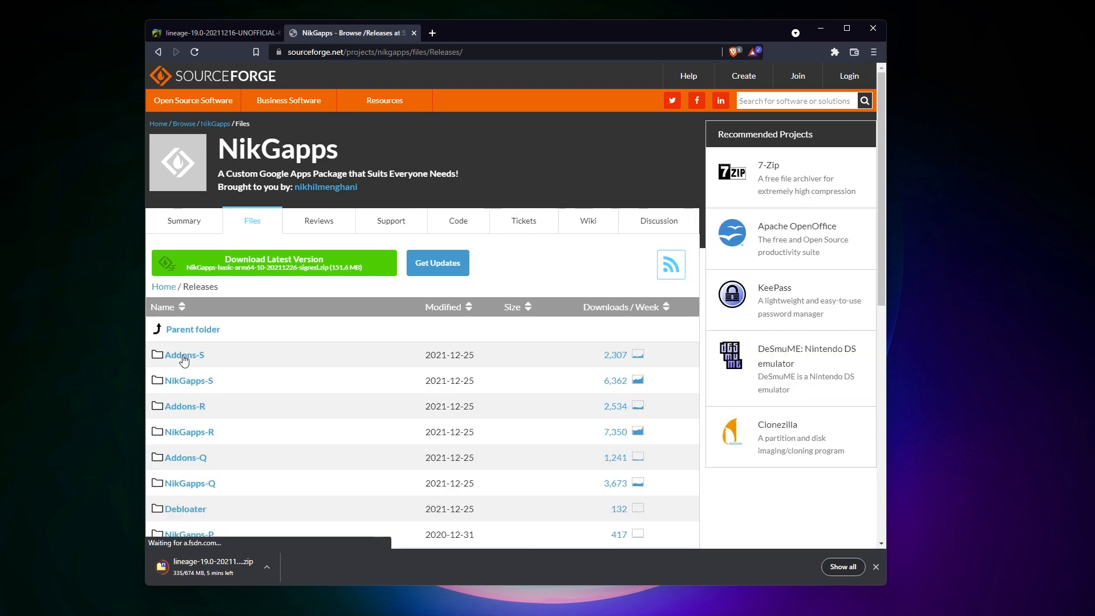
{"action": "scroll", "scroll_direction": "down", "scroll_amount": 3}
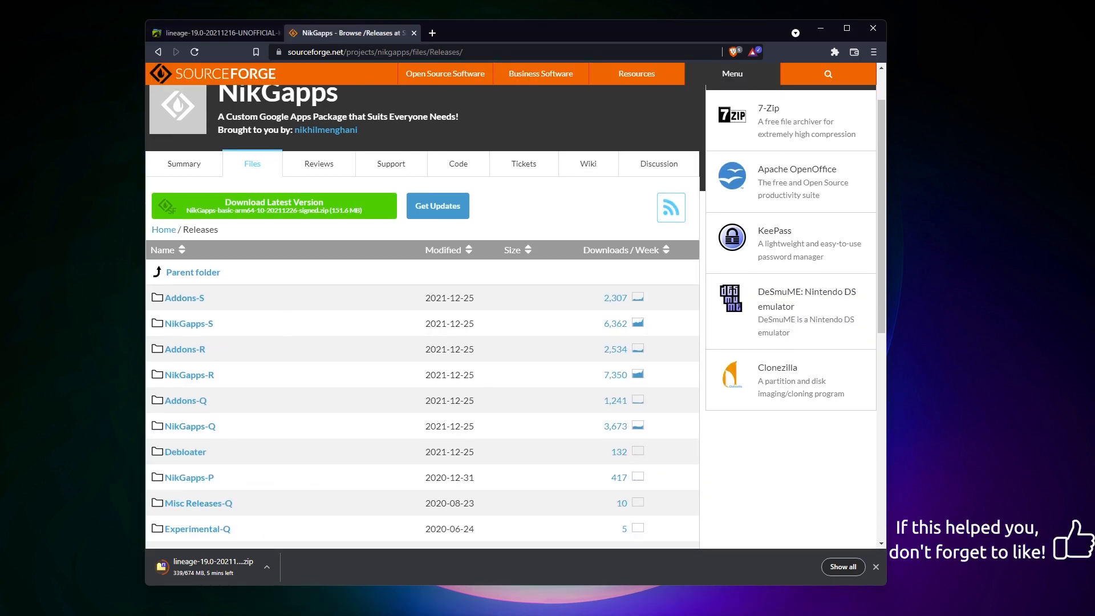
{"action": "left_click", "coordinate": [190, 323]}
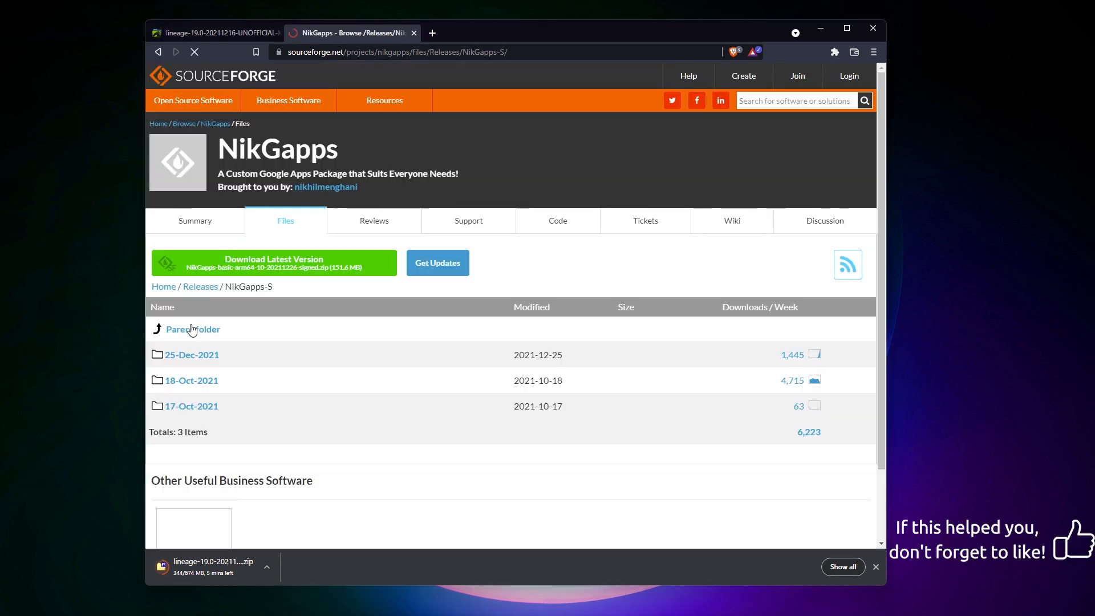
{"action": "left_click", "coordinate": [190, 355]}
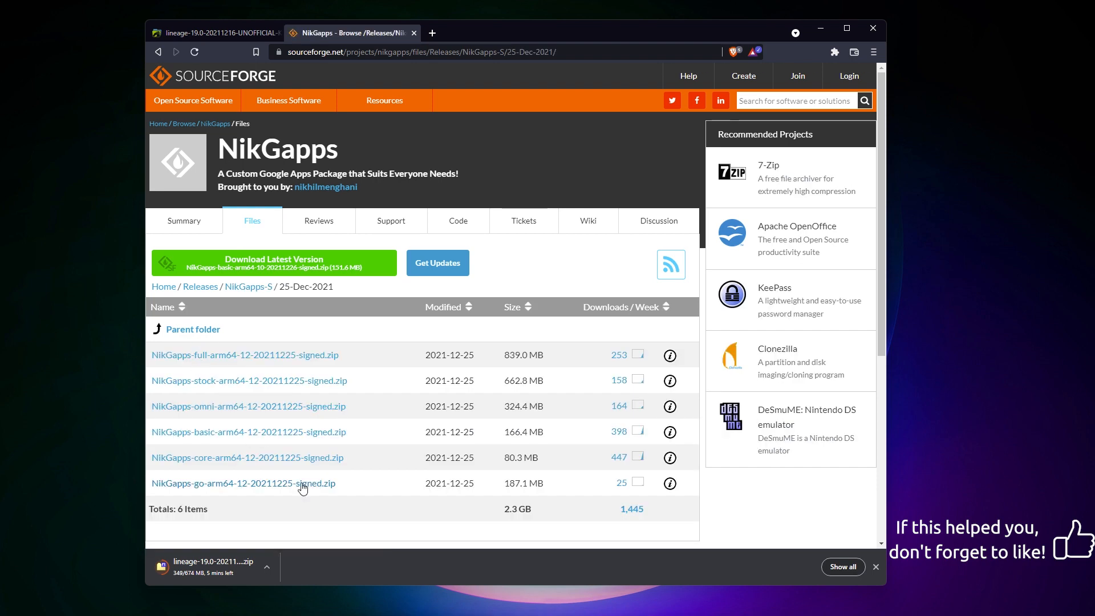
{"action": "mouse_move", "coordinate": [280, 466]}
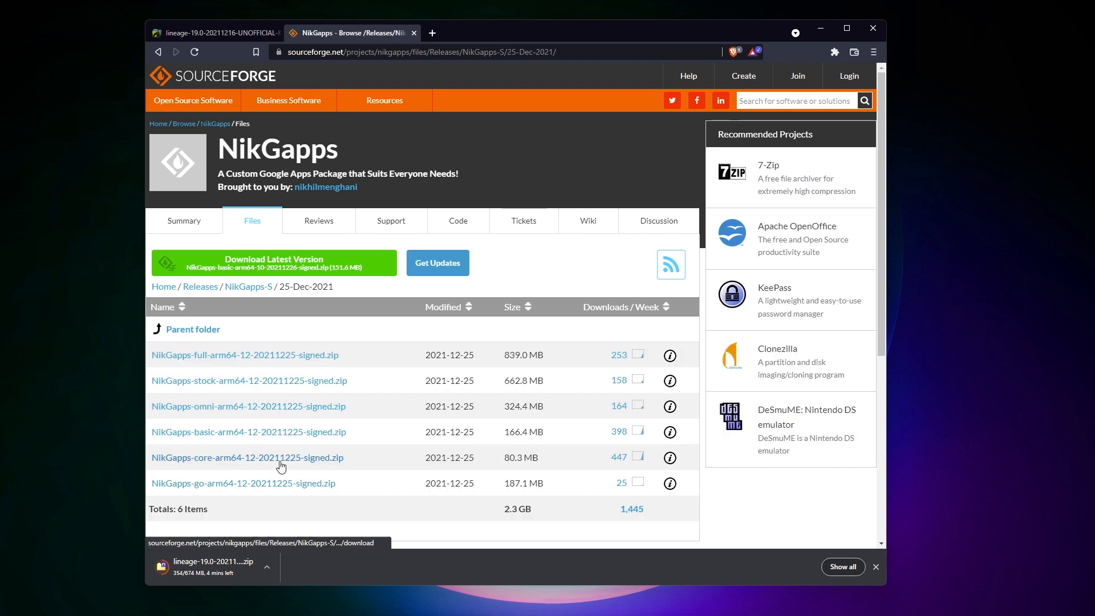
{"action": "scroll", "scroll_direction": "down", "scroll_amount": 3}
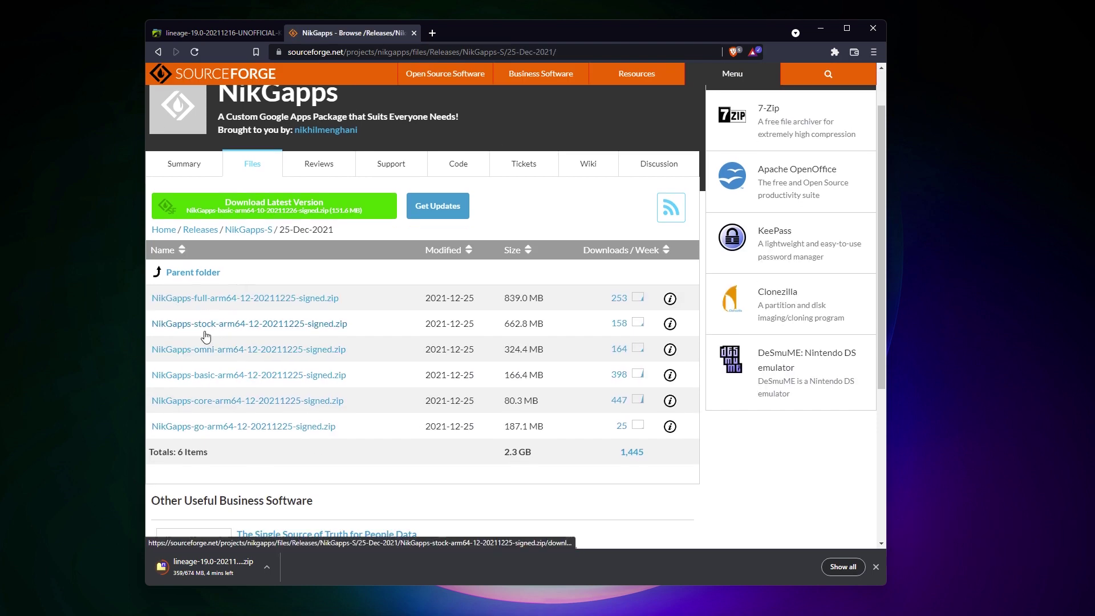
{"action": "left_click", "coordinate": [246, 401]}
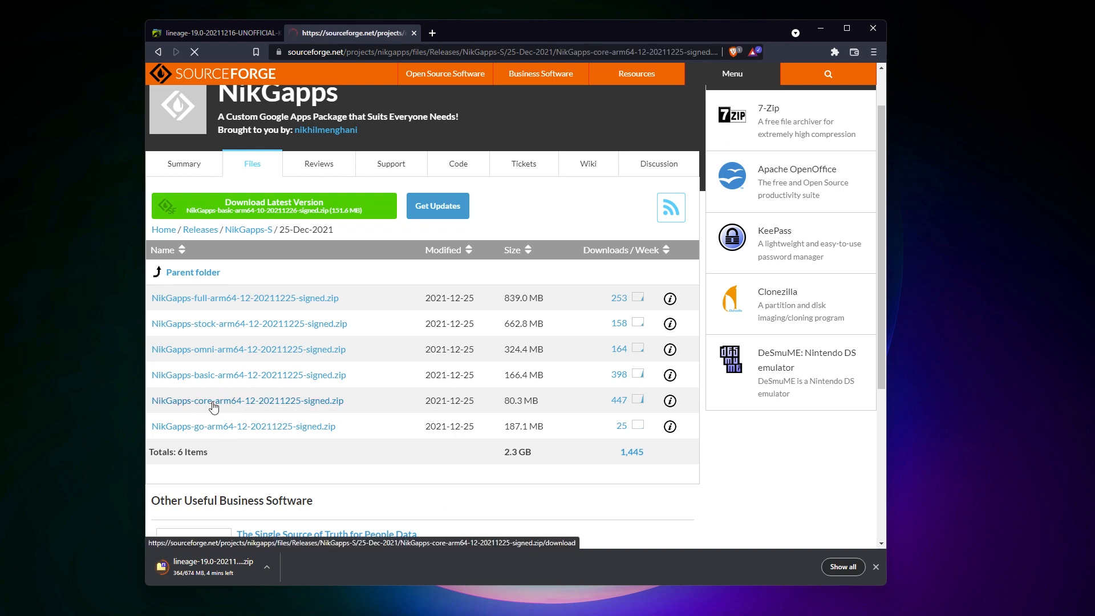
{"action": "left_click", "coordinate": [246, 401]}
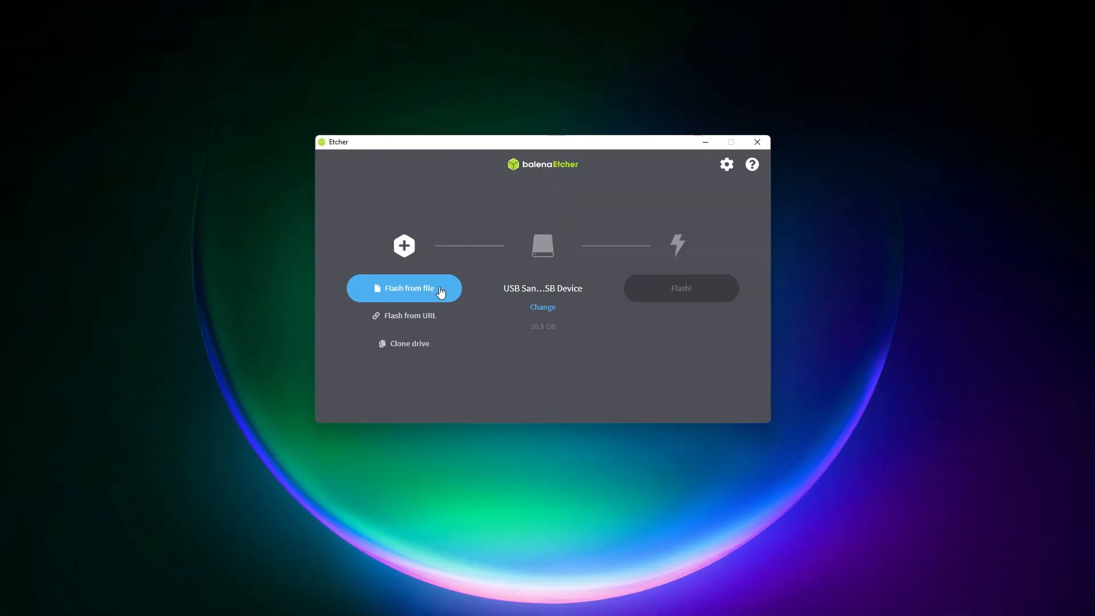
Flash the lineage-19.0 zip from Downloads onto the SDHC card.
{"action": "left_click", "coordinate": [404, 288]}
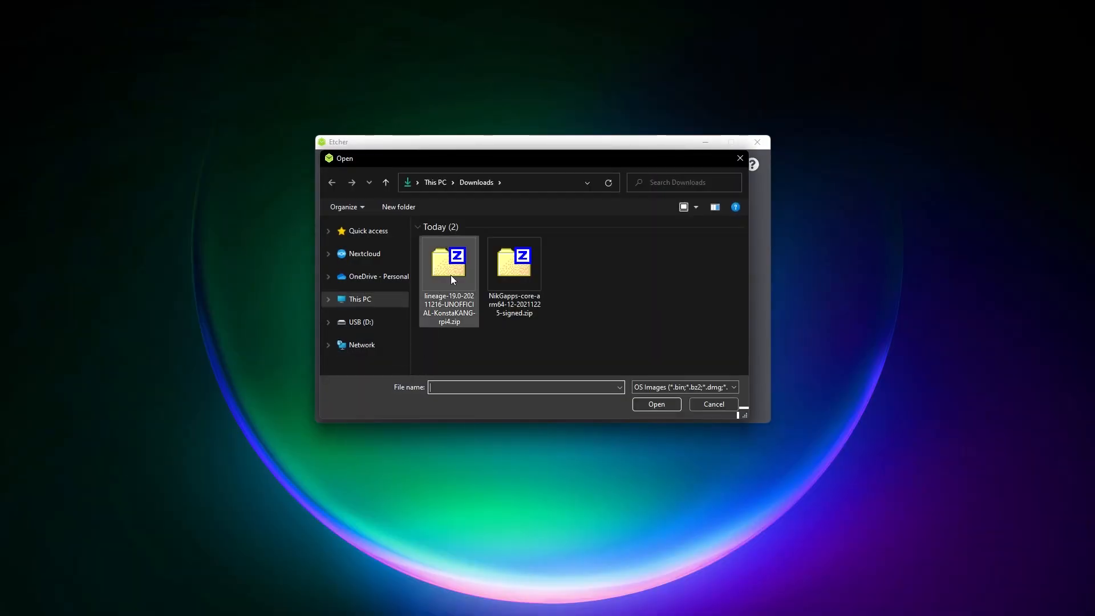
{"action": "left_click", "coordinate": [449, 264]}
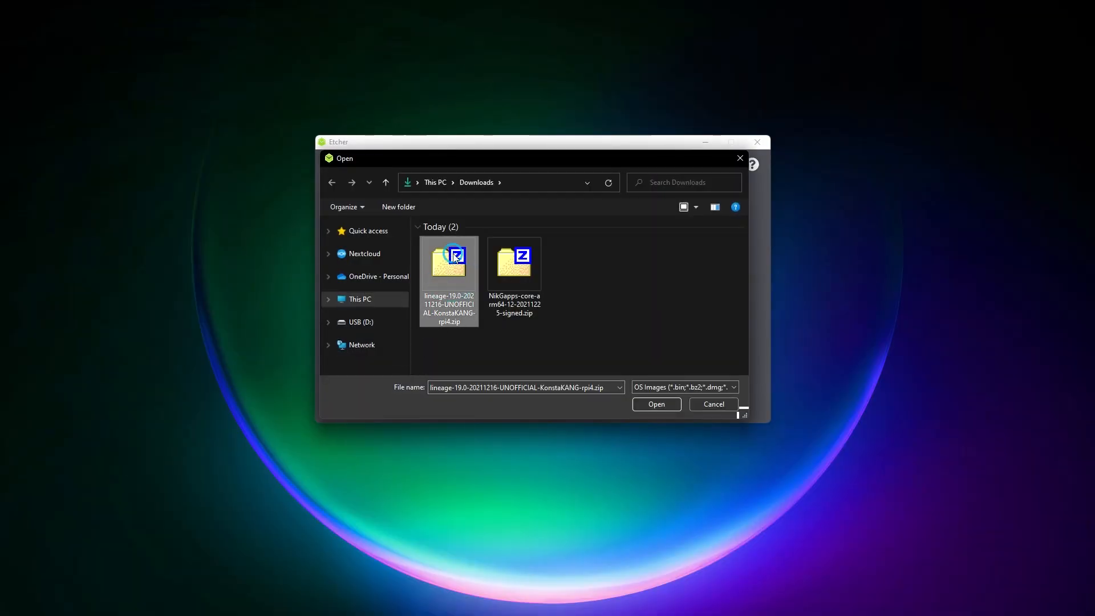
{"action": "left_click", "coordinate": [656, 404]}
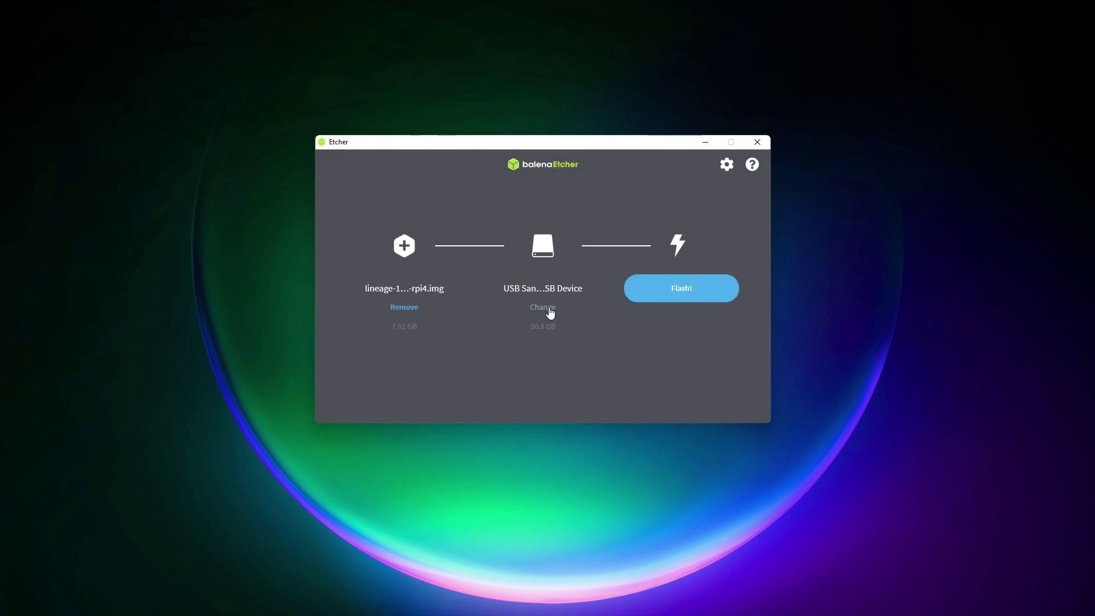
{"action": "left_click", "coordinate": [543, 307]}
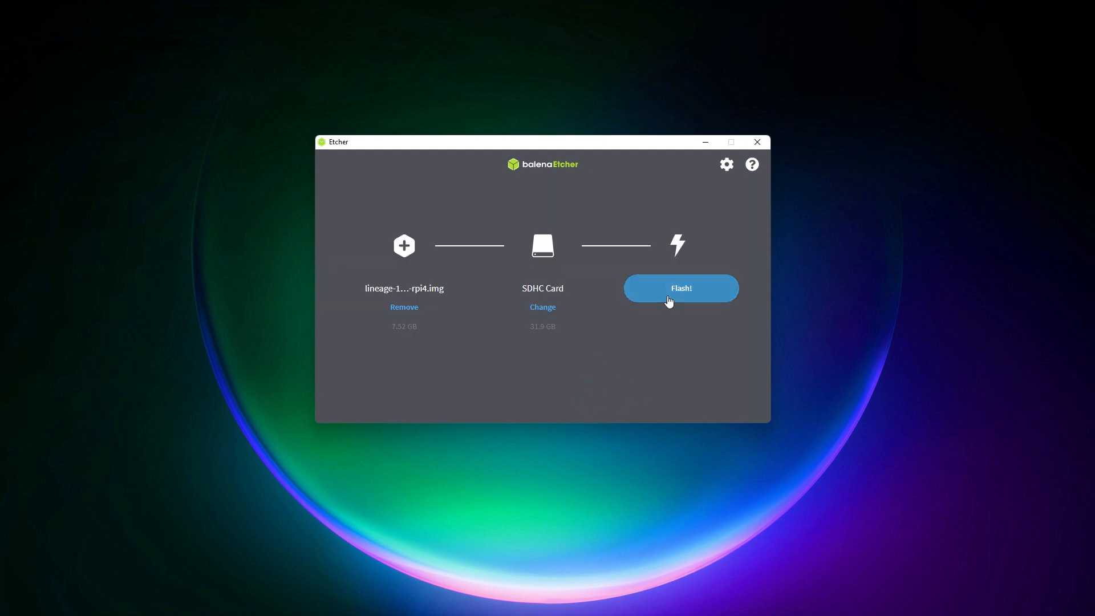
{"action": "left_click", "coordinate": [680, 287]}
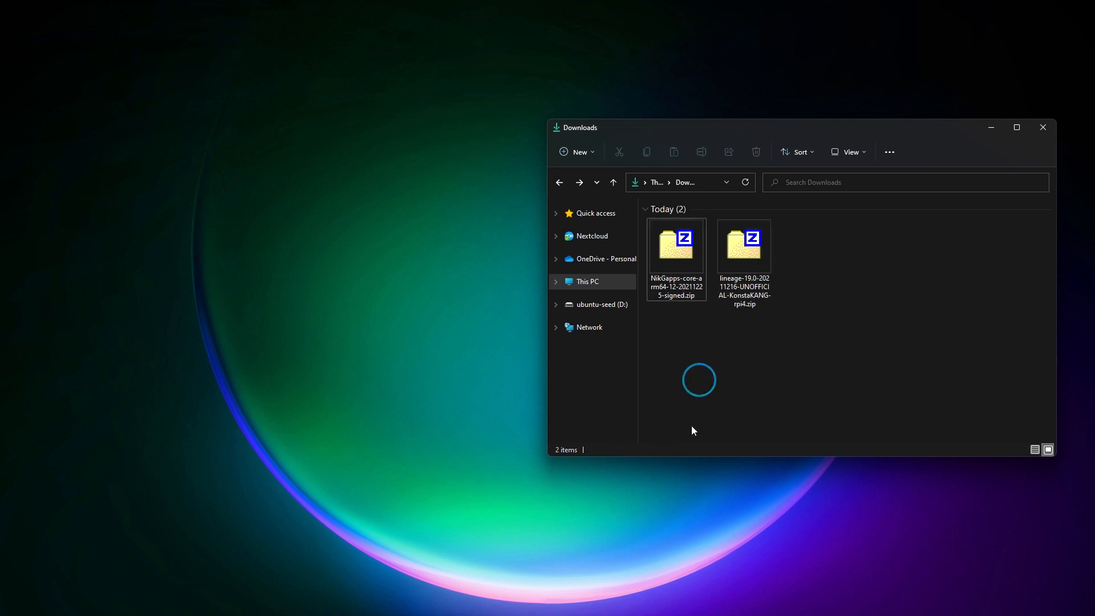
Format the ubuntu-seed D: drive as FAT32 labelled USB, then select the NikGapps core zip.
{"action": "right_click", "coordinate": [601, 304]}
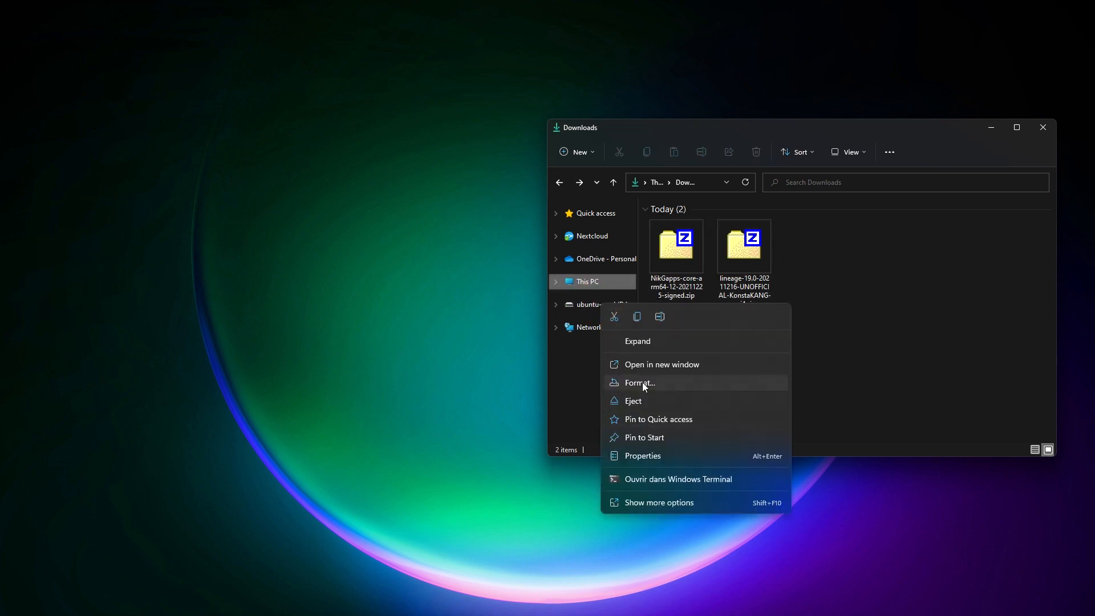
{"action": "left_click", "coordinate": [639, 383]}
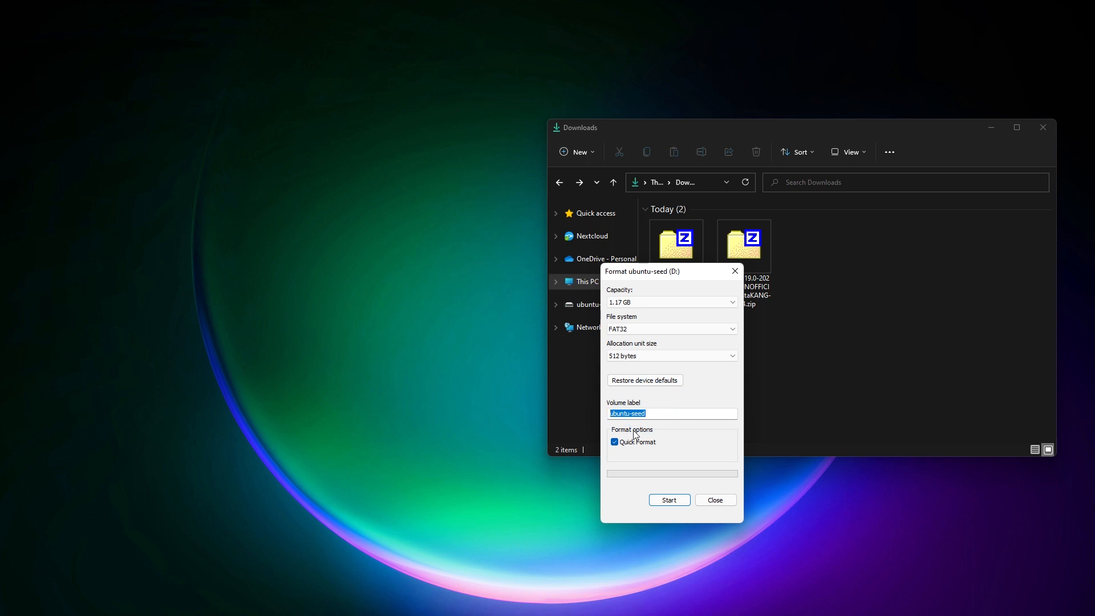
{"action": "left_click", "coordinate": [732, 329]}
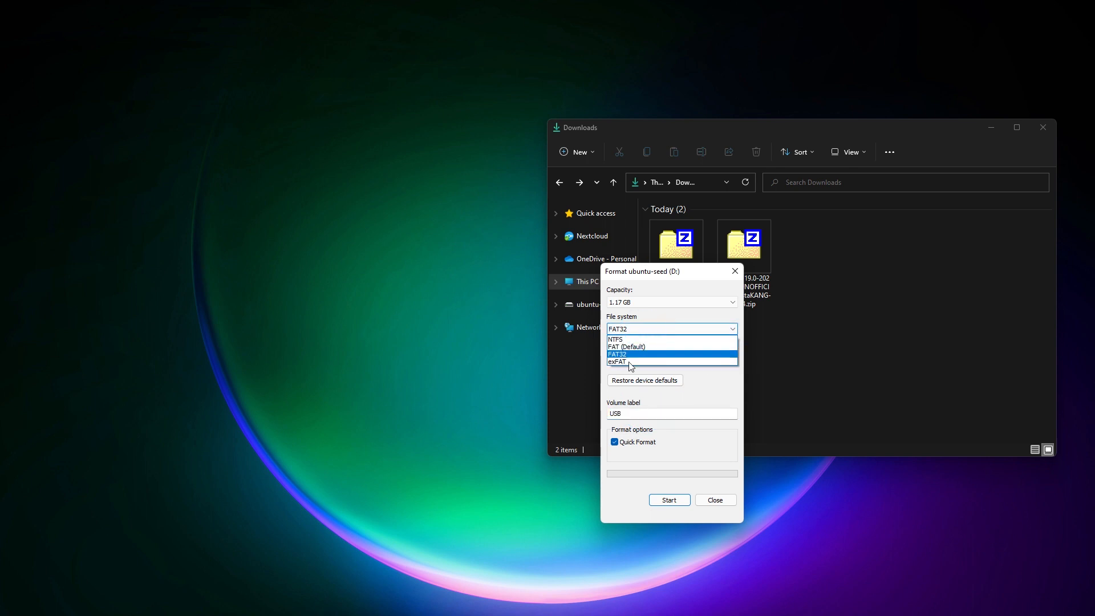
{"action": "left_click", "coordinate": [618, 361]}
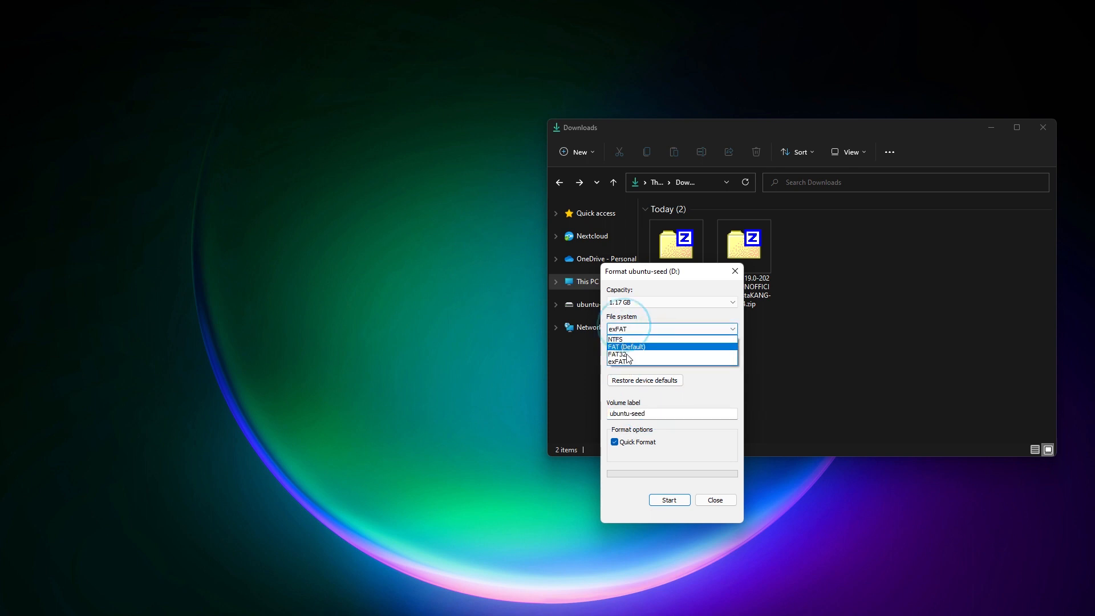
{"action": "left_click", "coordinate": [618, 354]}
{"action": "type", "text": "USB"}
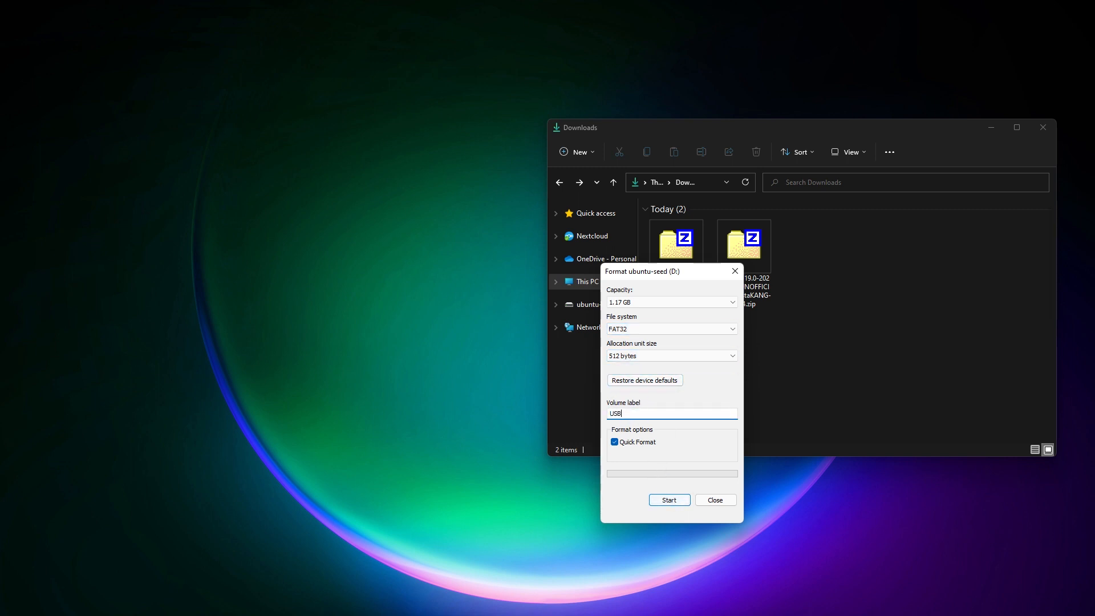
{"action": "left_click", "coordinate": [668, 501]}
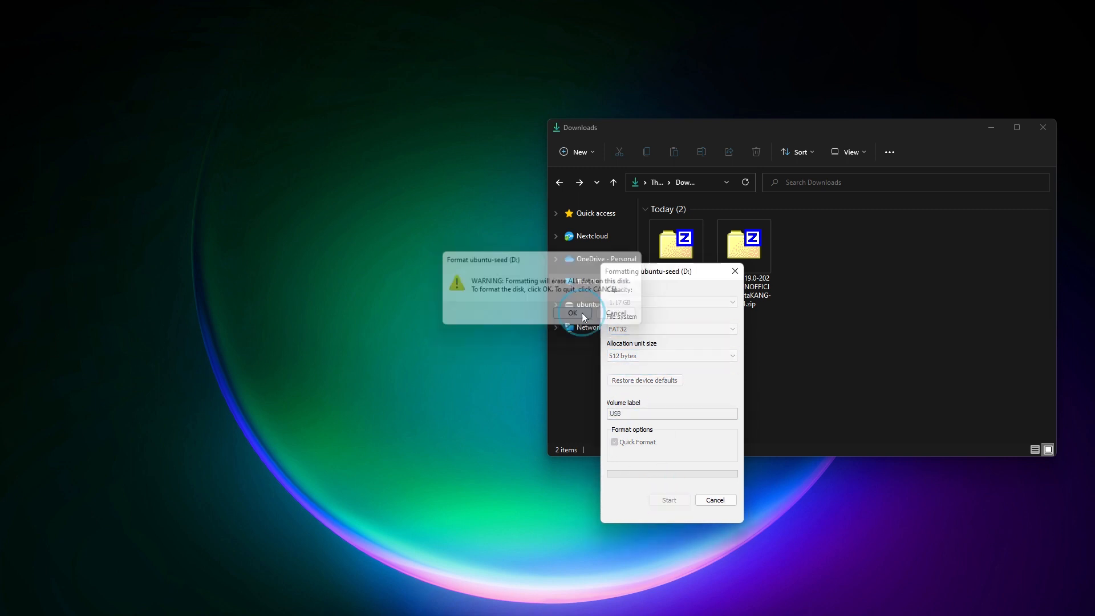
{"action": "left_click", "coordinate": [572, 313]}
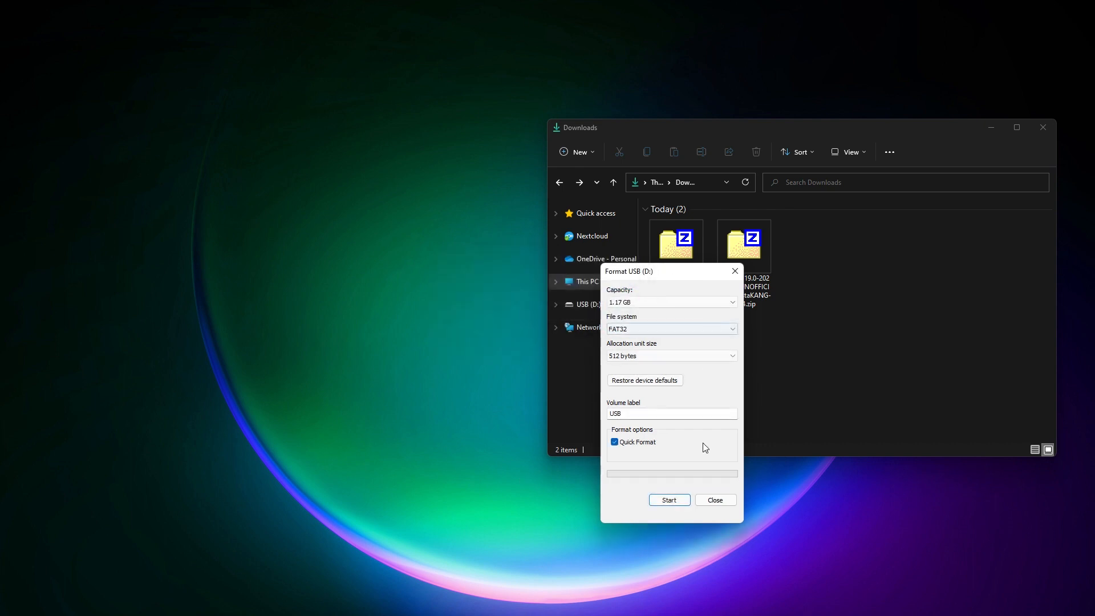
{"action": "left_click", "coordinate": [714, 500]}
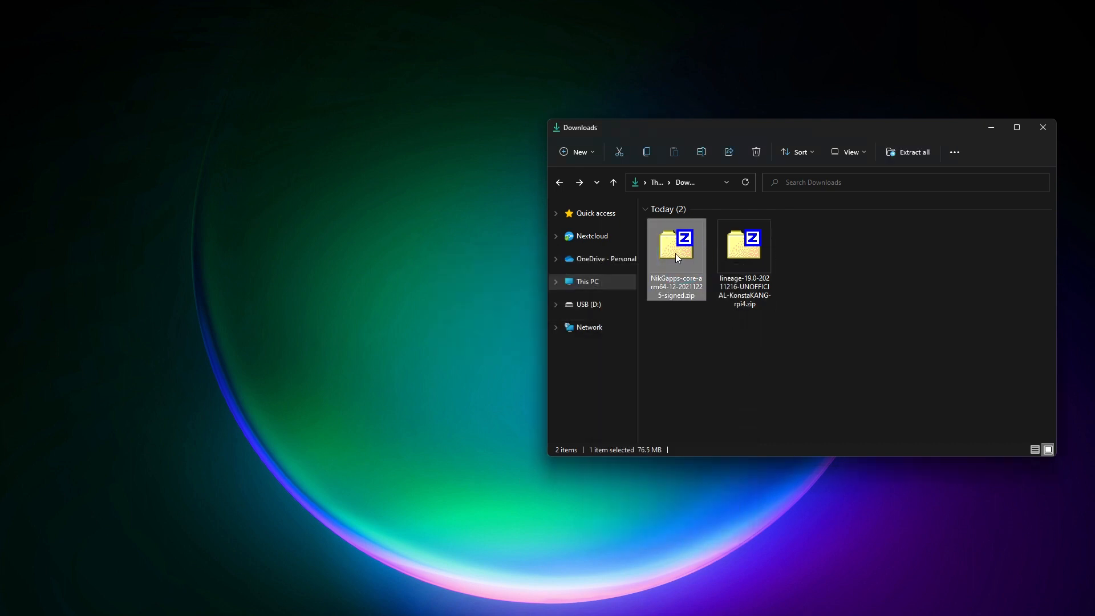
{"action": "left_click", "coordinate": [589, 304]}
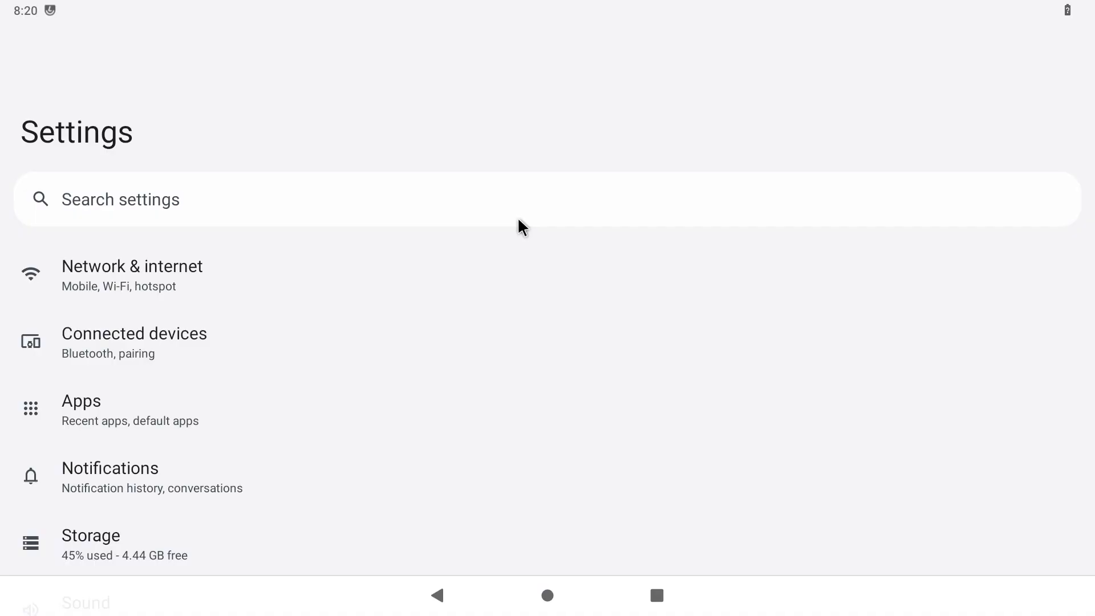
Enable Reboot to recovery in System > Advanced settings and restart the device.
{"action": "scroll", "scroll_direction": "down", "scroll_amount": 3}
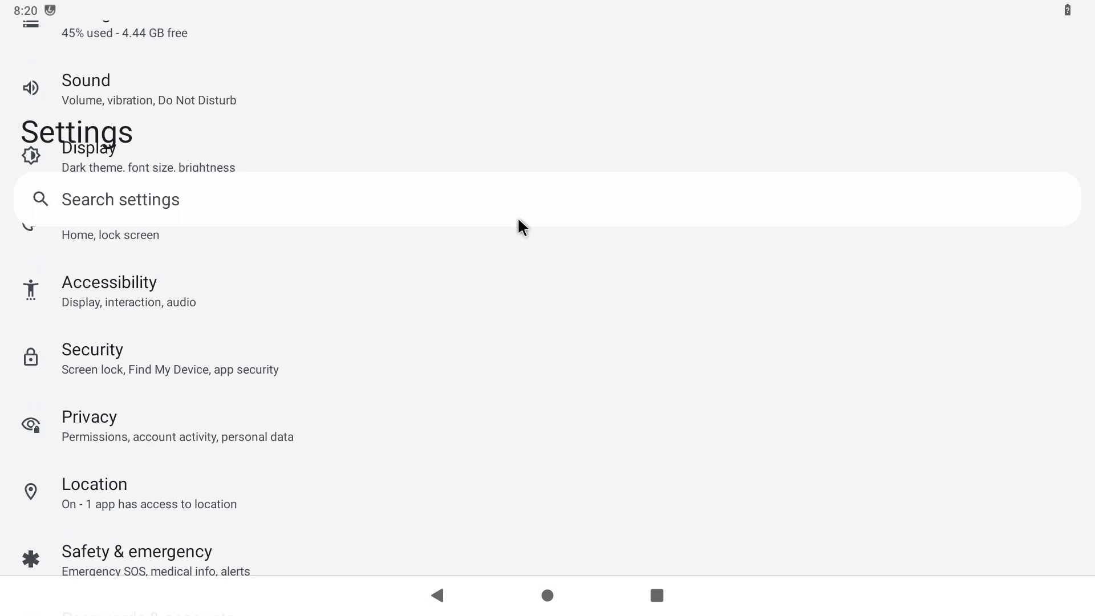
{"action": "scroll", "scroll_direction": "down", "scroll_amount": 3}
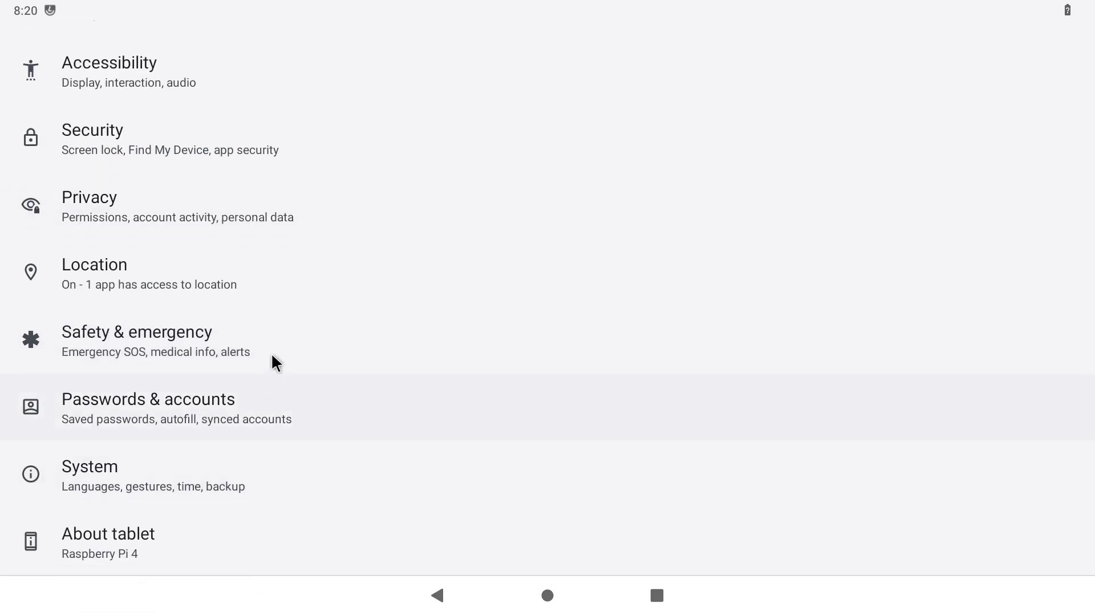
{"action": "left_click", "coordinate": [89, 466]}
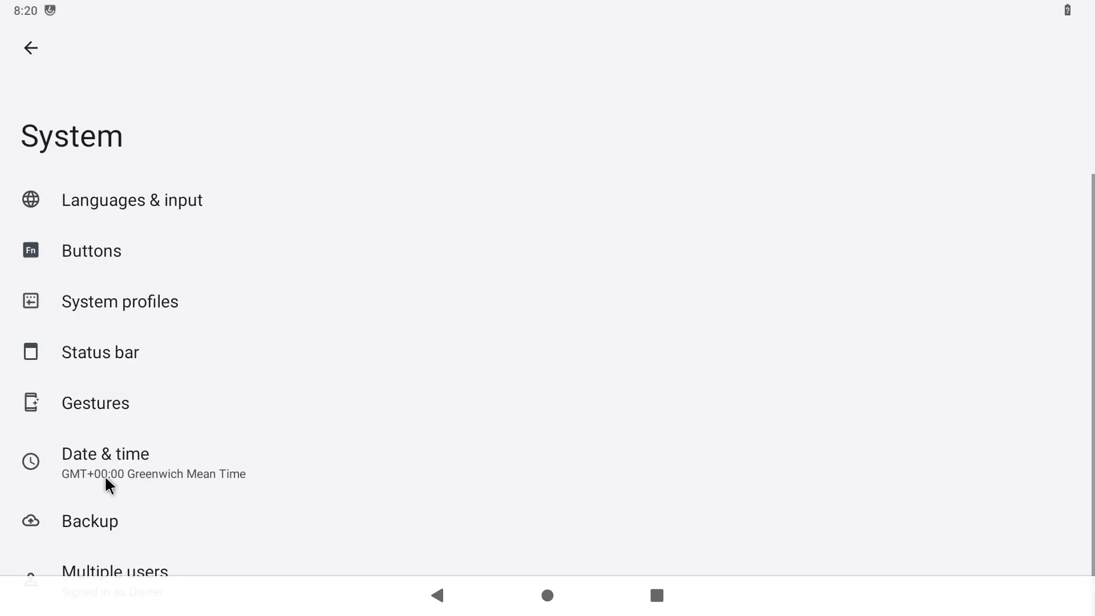
{"action": "scroll", "scroll_direction": "down", "scroll_amount": 3}
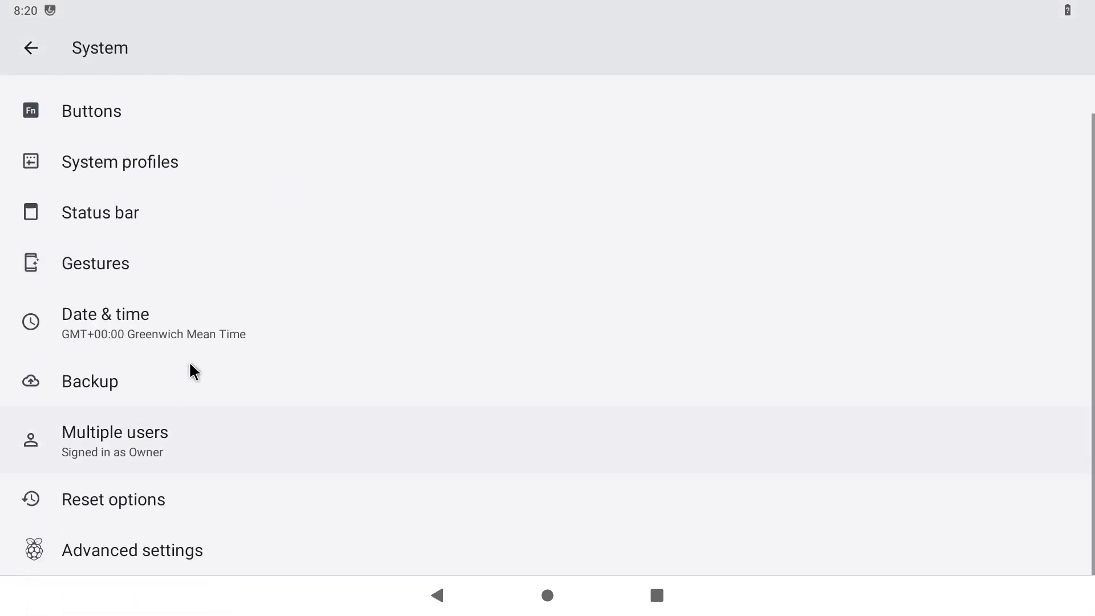
{"action": "mouse_move", "coordinate": [112, 550]}
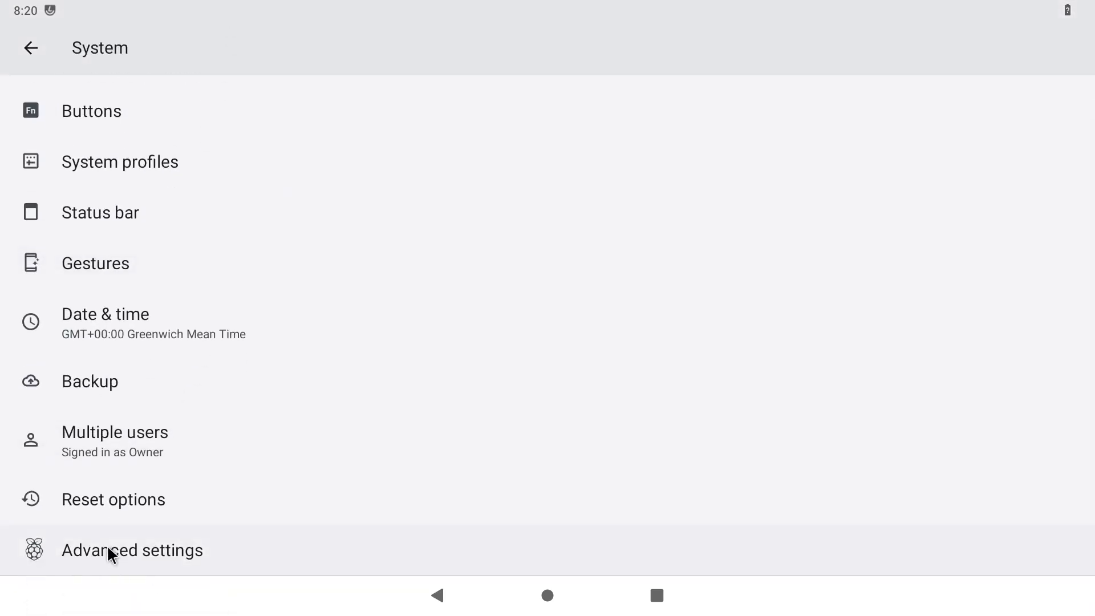
{"action": "left_click", "coordinate": [133, 550]}
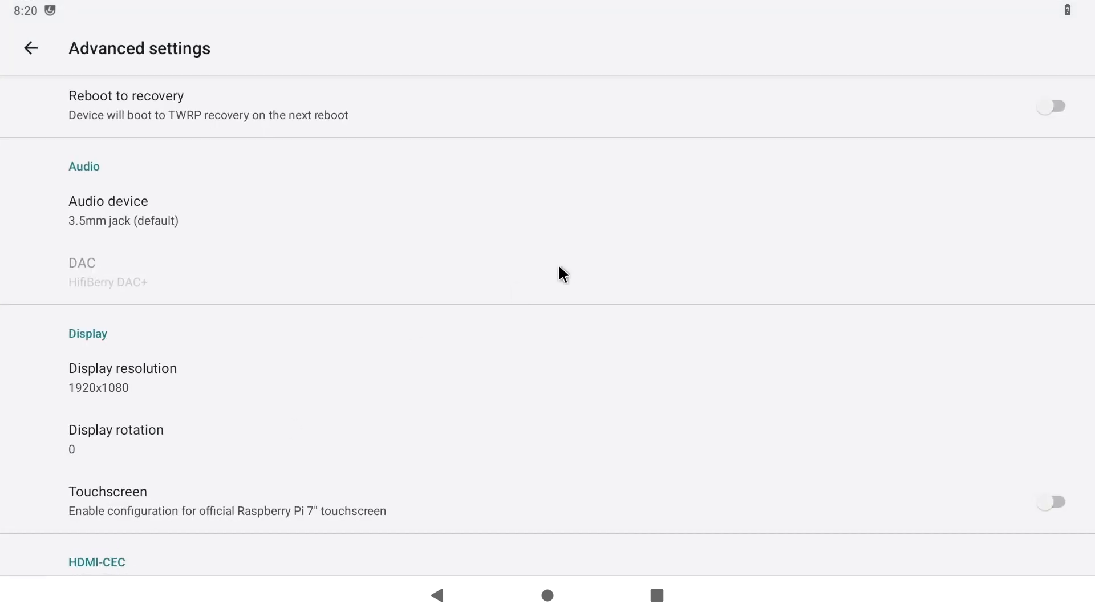
{"action": "mouse_move", "coordinate": [744, 102]}
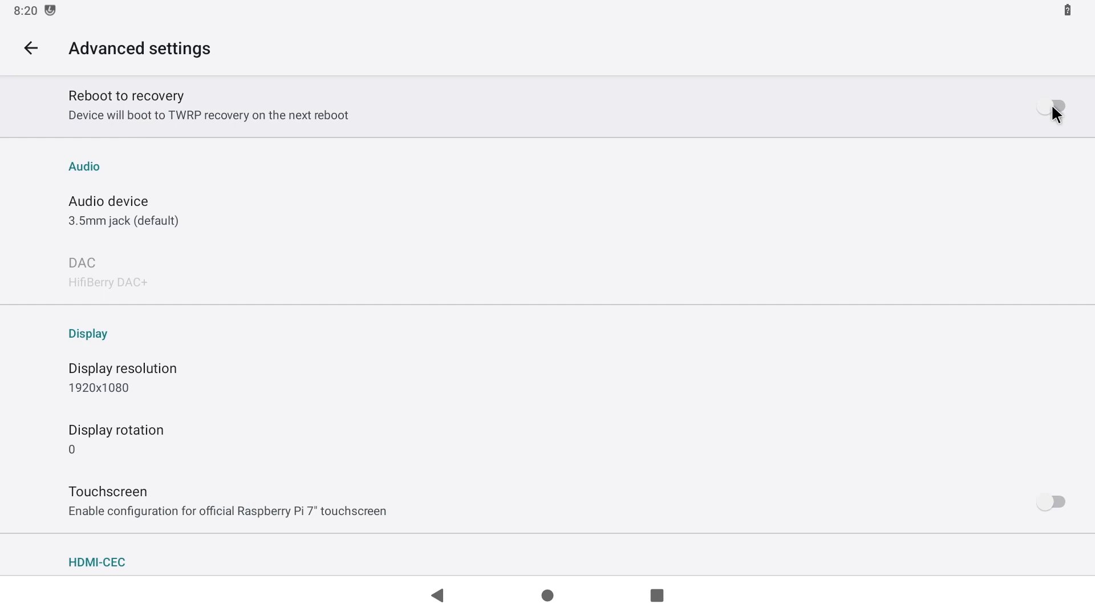
{"action": "left_click", "coordinate": [1054, 106]}
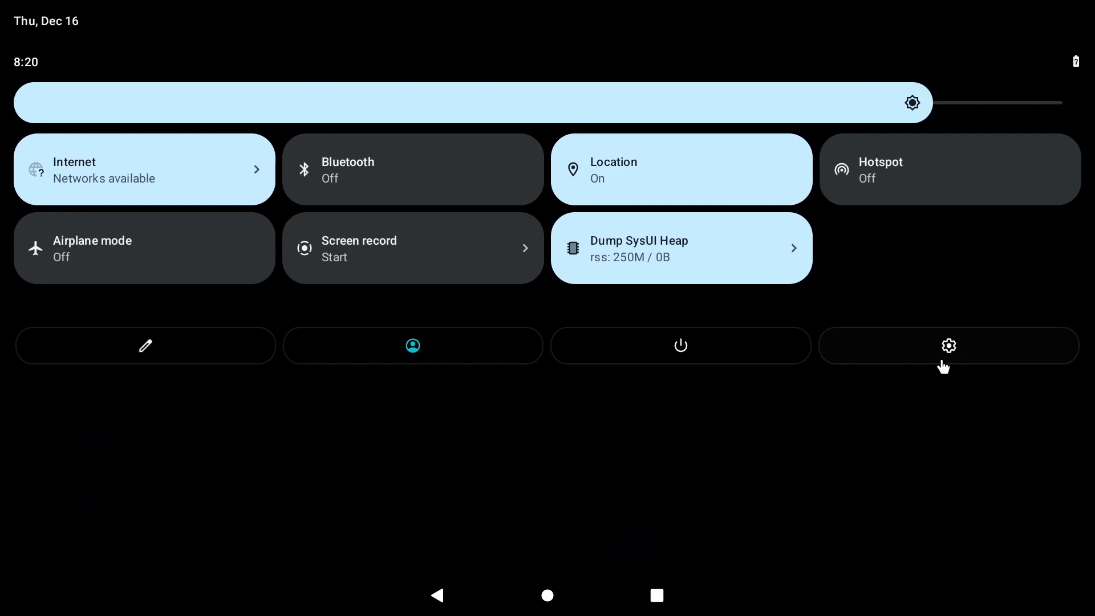
{"action": "left_click", "coordinate": [681, 346]}
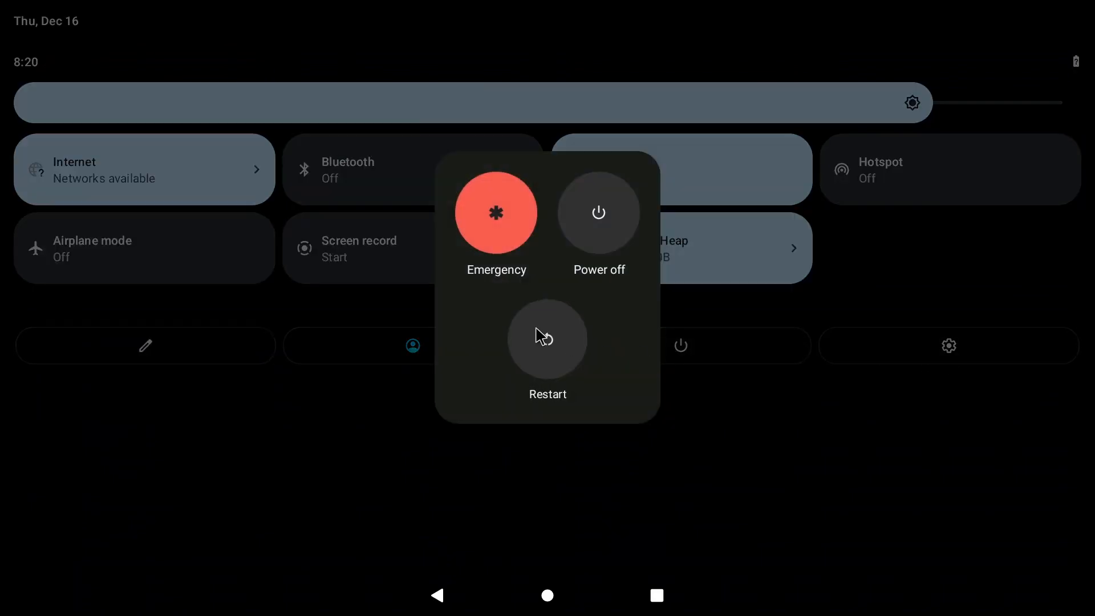
{"action": "left_click", "coordinate": [547, 339]}
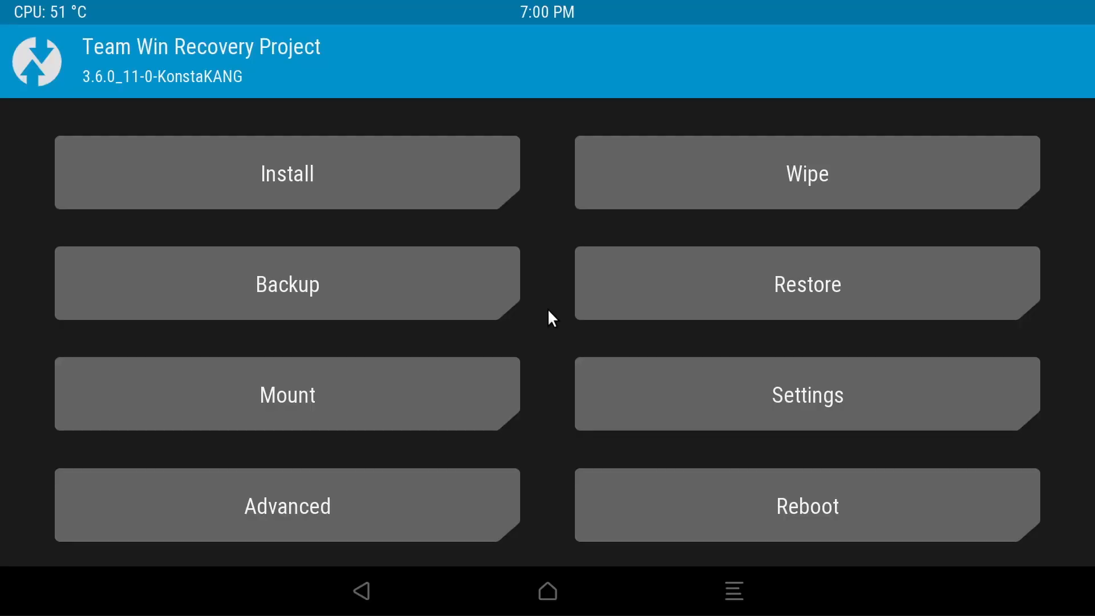
{"action": "mouse_move", "coordinate": [244, 476]}
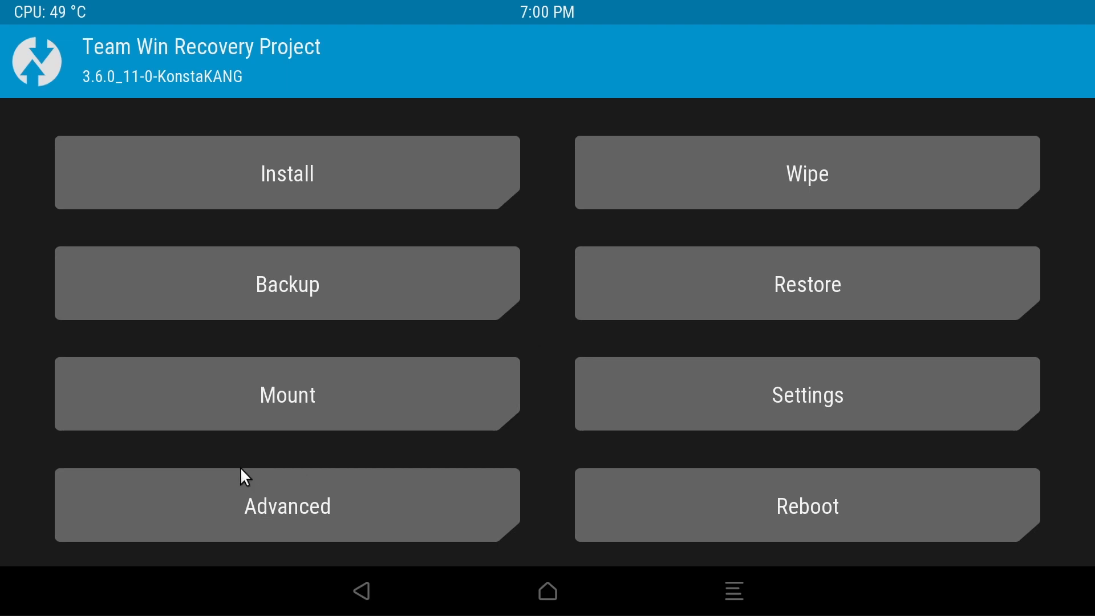
{"action": "left_click", "coordinate": [286, 393]}
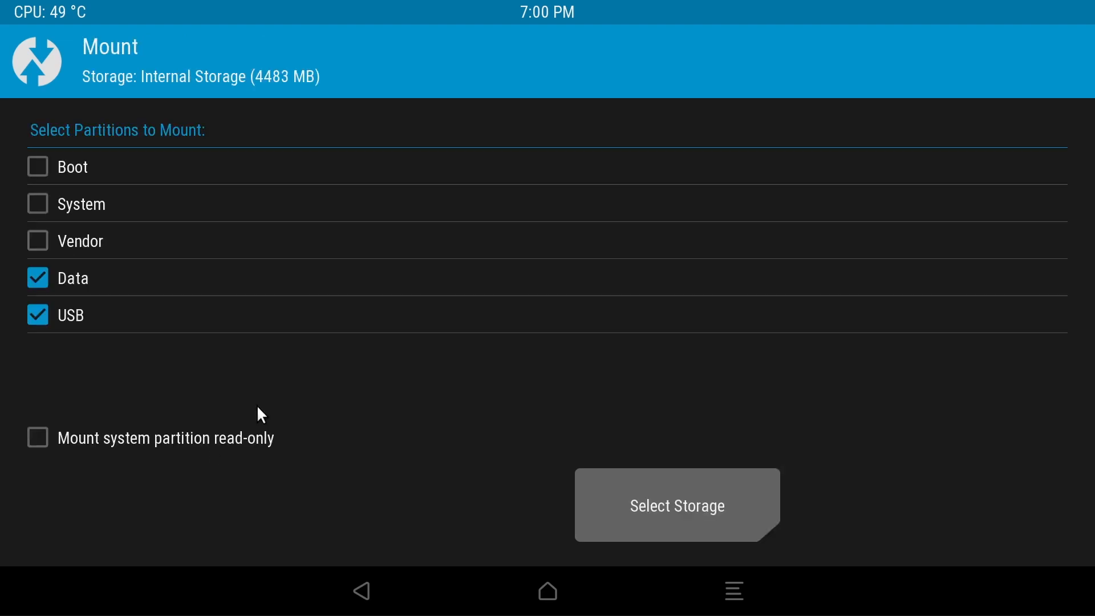
{"action": "mouse_move", "coordinate": [56, 342]}
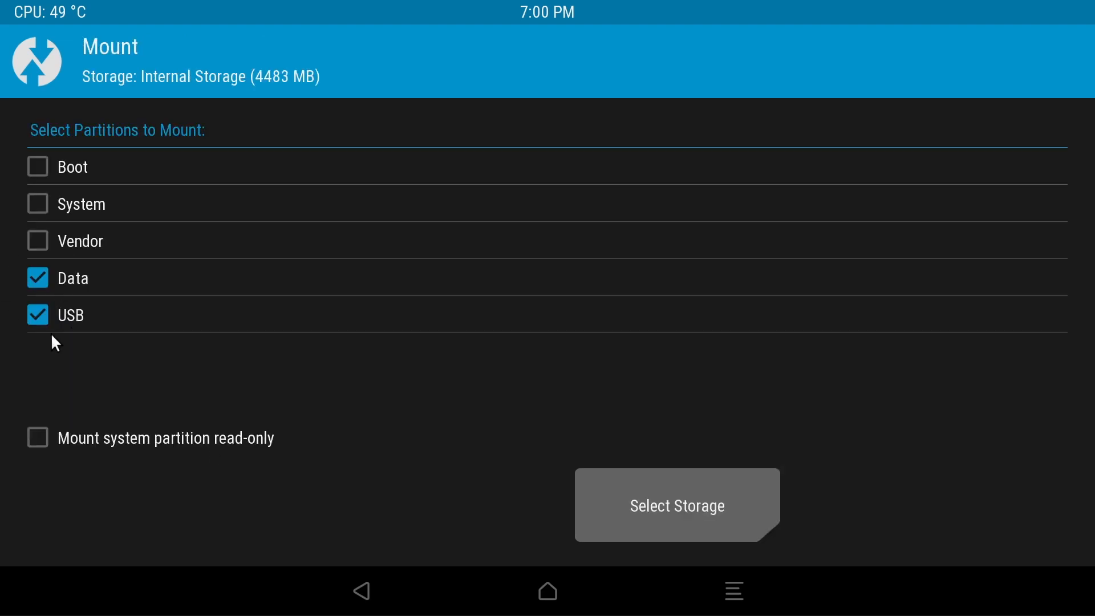
{"action": "mouse_move", "coordinate": [478, 532]}
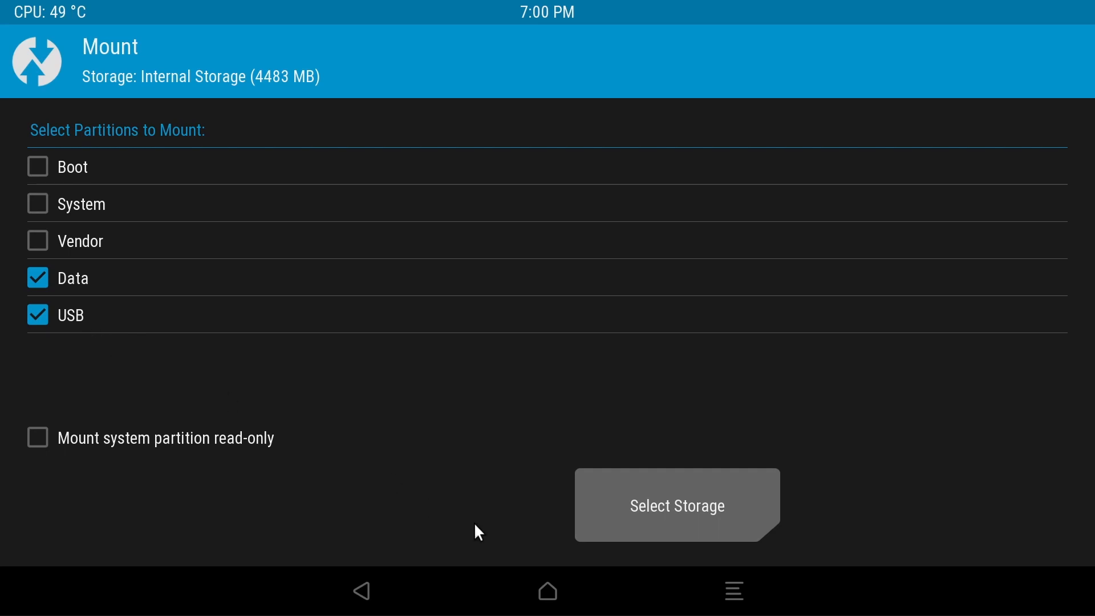
{"action": "mouse_move", "coordinate": [356, 597]}
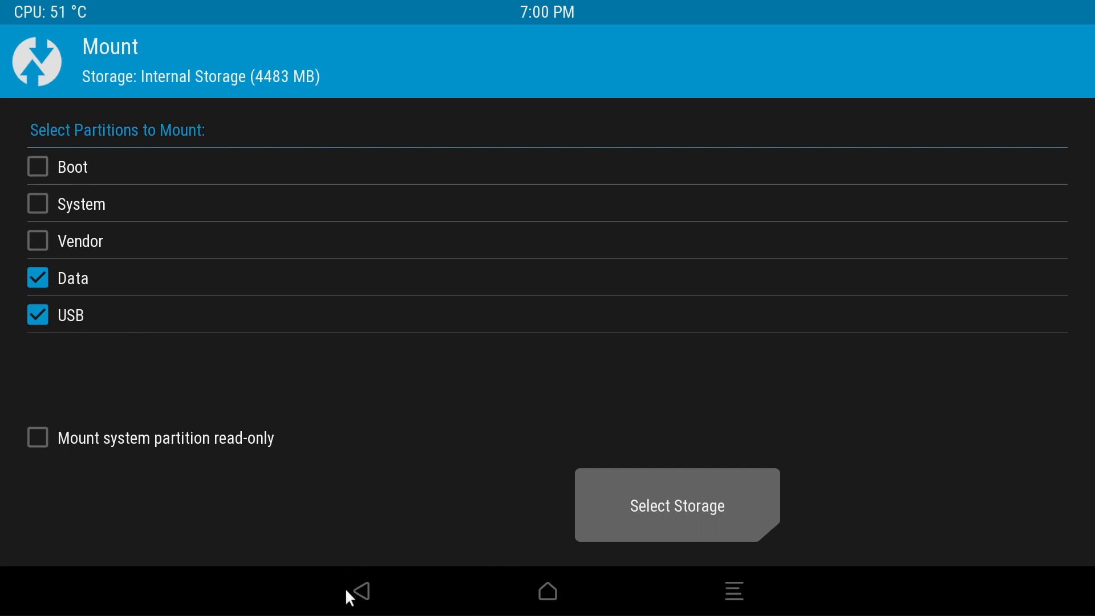
{"action": "left_click", "coordinate": [358, 591]}
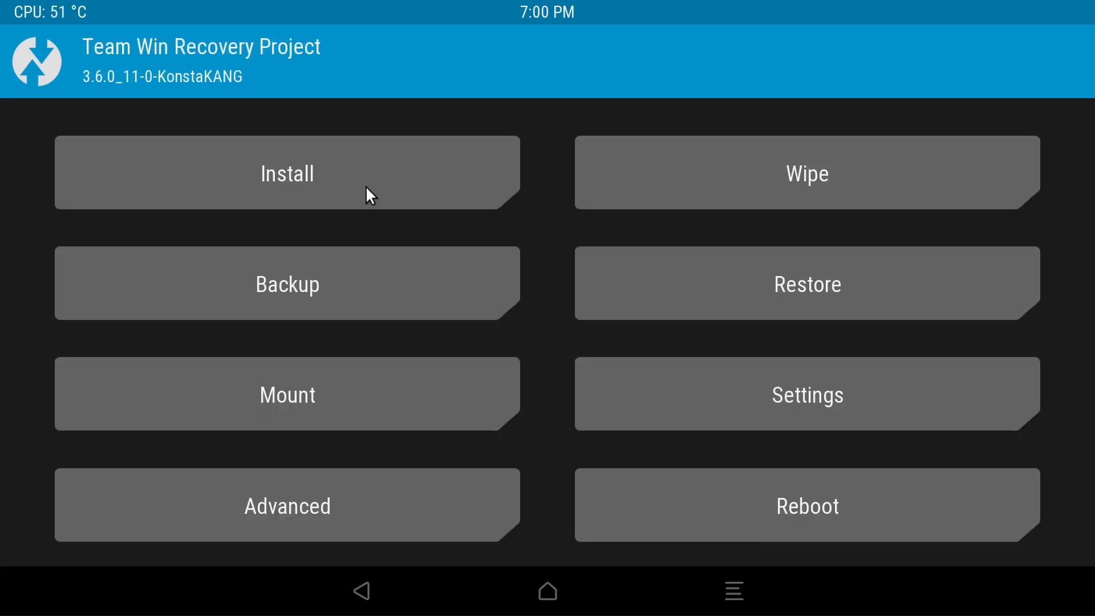
Flash the NikGapps core zip from USB storage in TWRP and reboot the system.
{"action": "left_click", "coordinate": [286, 172]}
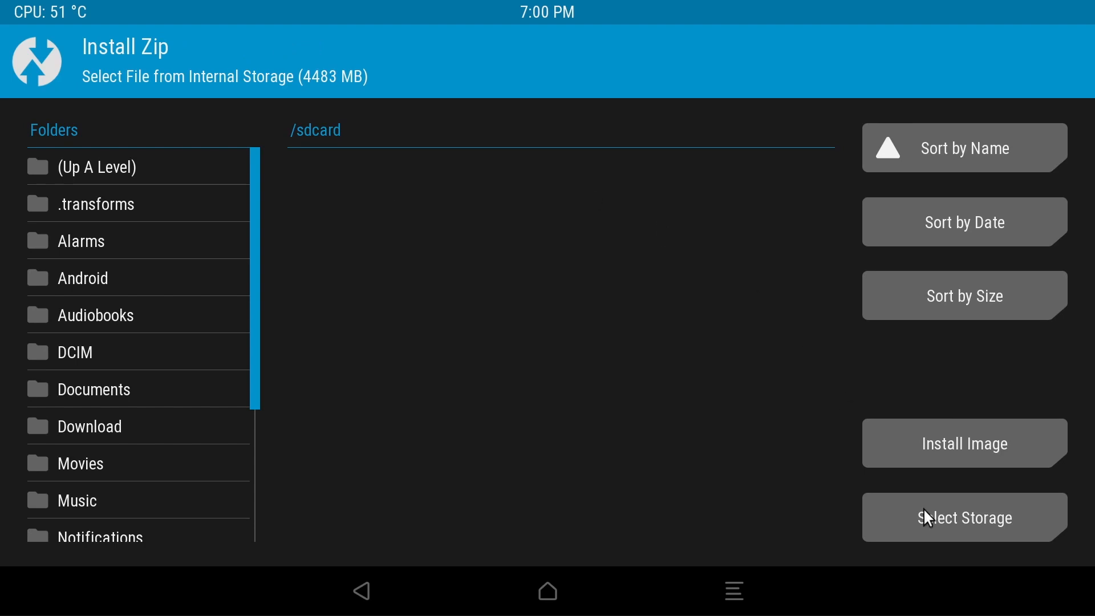
{"action": "left_click", "coordinate": [962, 518]}
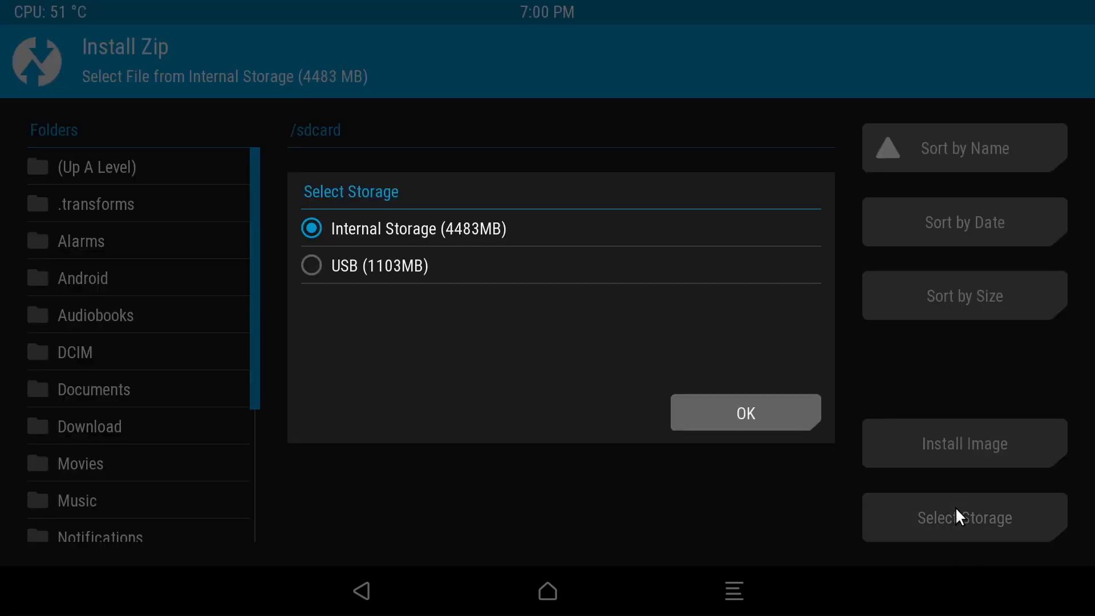
{"action": "mouse_move", "coordinate": [362, 309]}
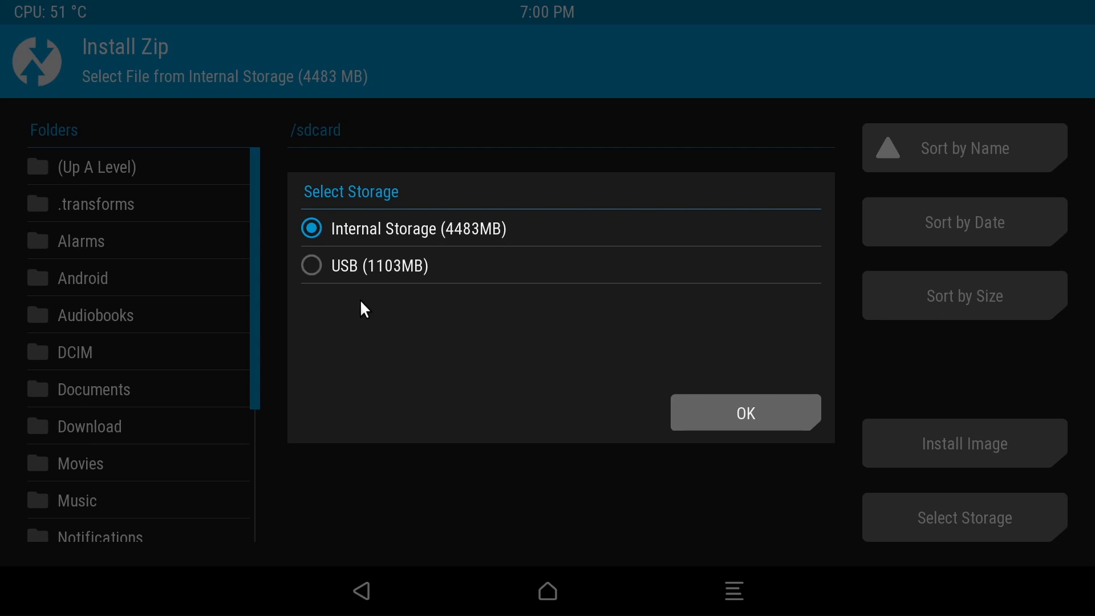
{"action": "left_click", "coordinate": [312, 265]}
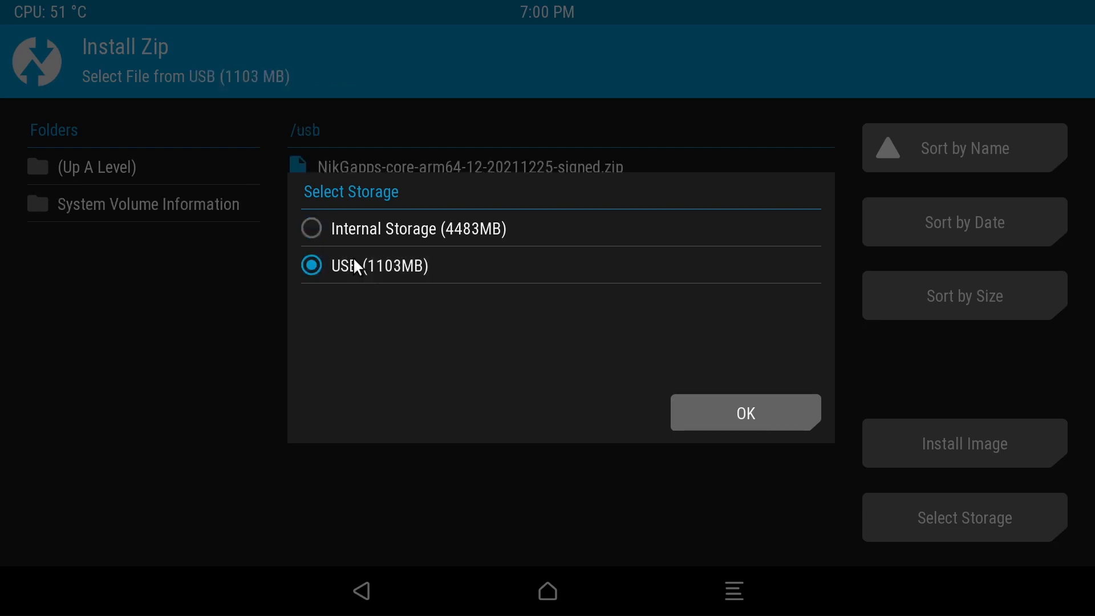
{"action": "left_click", "coordinate": [745, 412]}
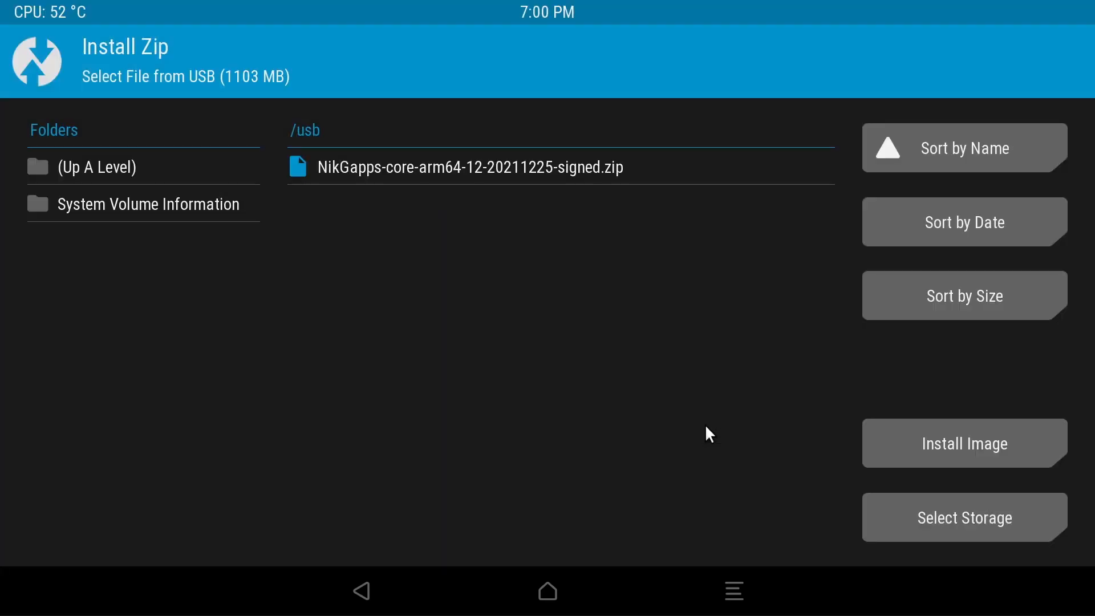
{"action": "left_click", "coordinate": [470, 167]}
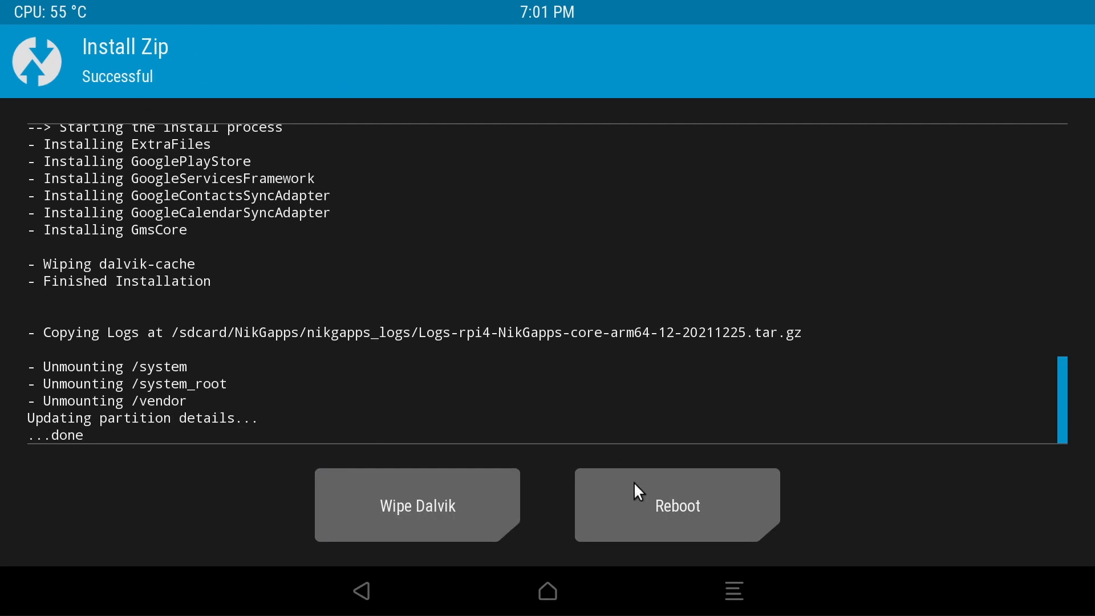
{"action": "left_click", "coordinate": [675, 504]}
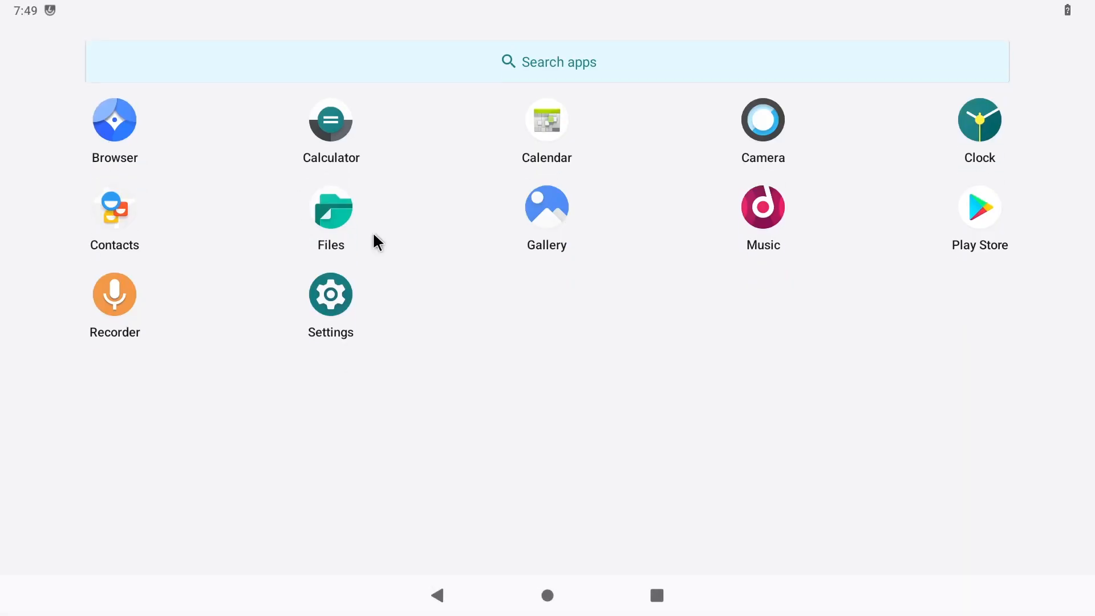
Open the Play Store and attempt Google sign-in, which fails without a network connection.
{"action": "left_click", "coordinate": [979, 207]}
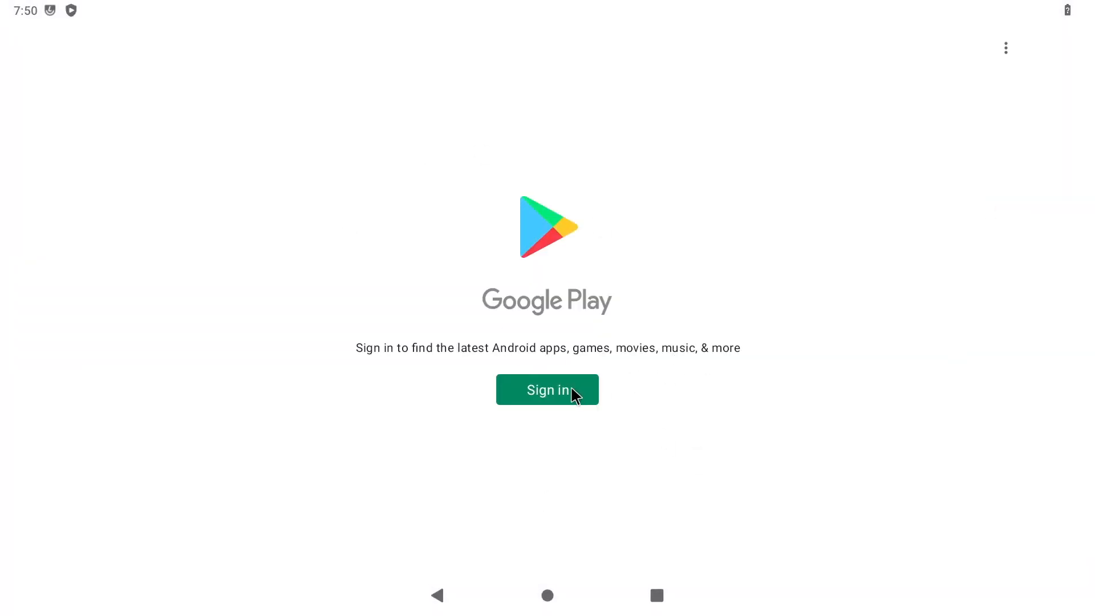
{"action": "mouse_move", "coordinate": [566, 398]}
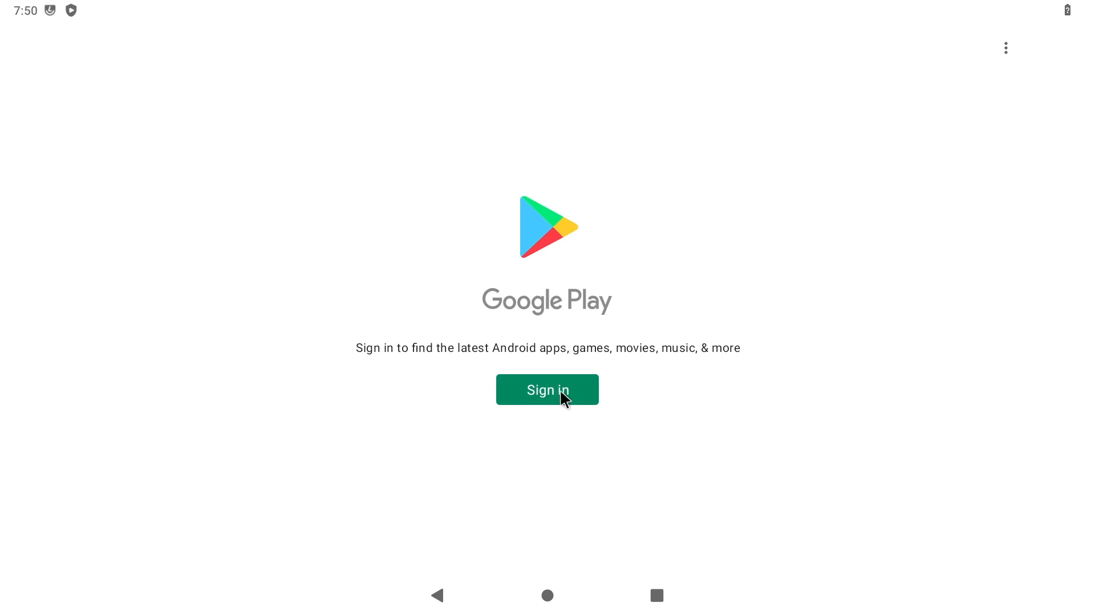
{"action": "mouse_move", "coordinate": [566, 522]}
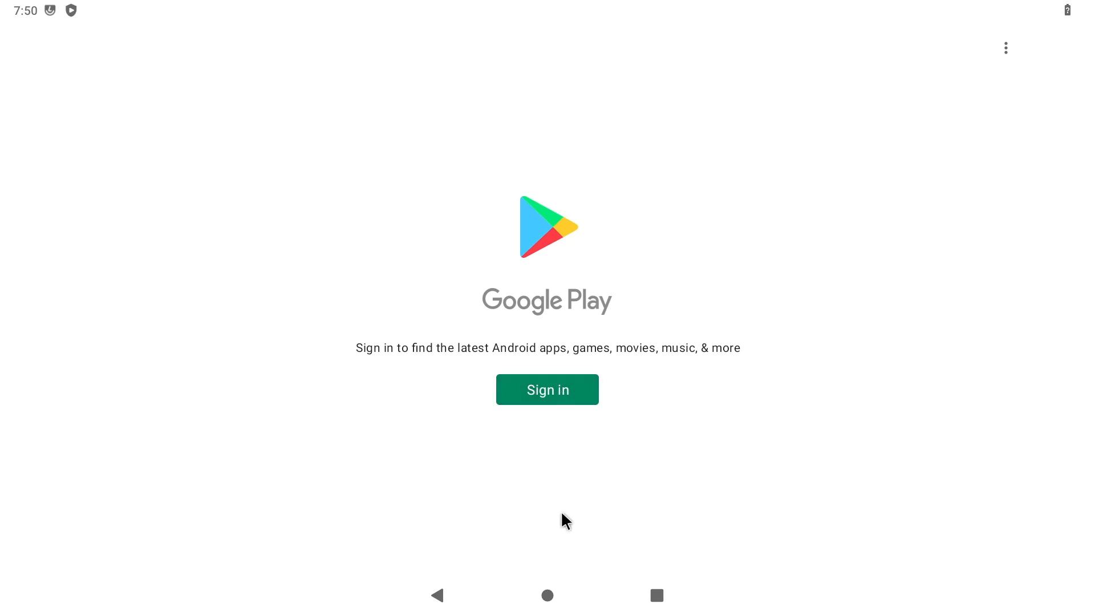
{"action": "left_click", "coordinate": [547, 389]}
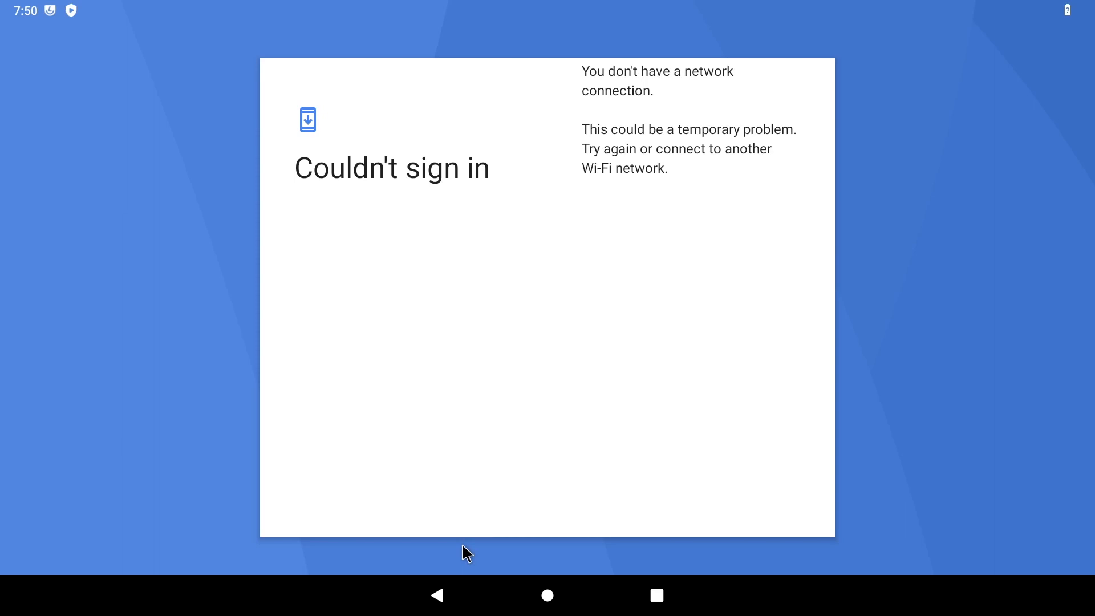
{"action": "left_click", "coordinate": [547, 595]}
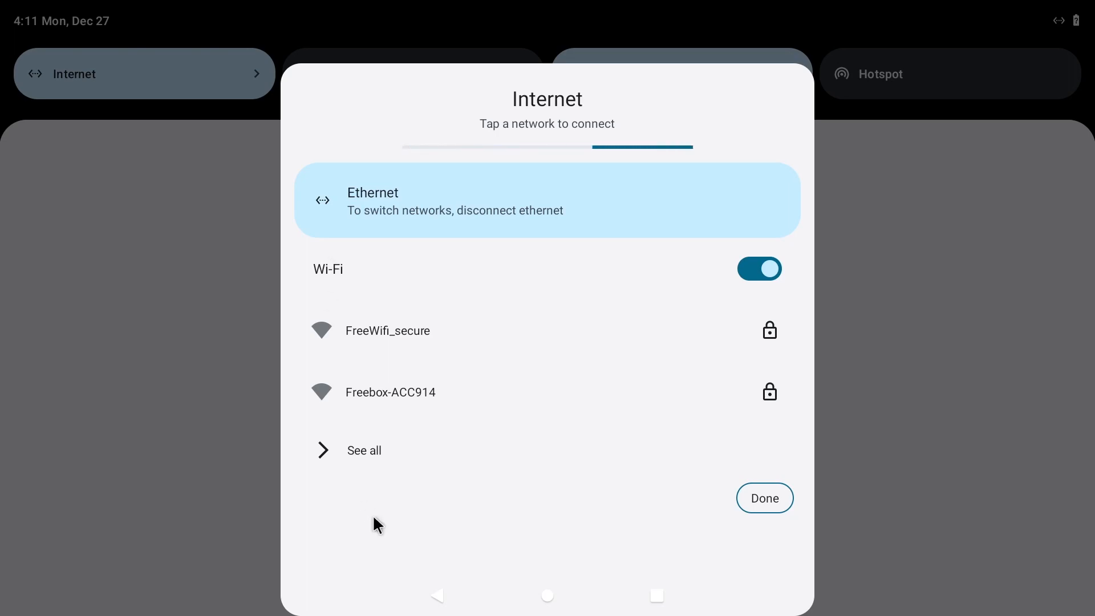
Dismiss the Internet panel with Ethernet connected and view the Play Store library.
{"action": "left_click", "coordinate": [764, 498]}
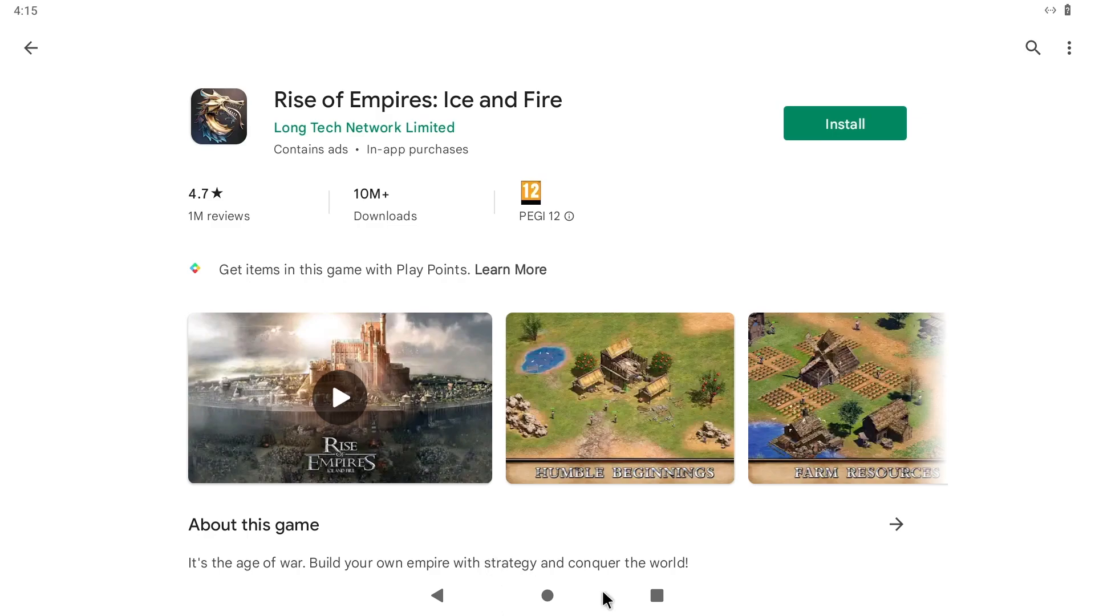
{"action": "left_click", "coordinate": [30, 47]}
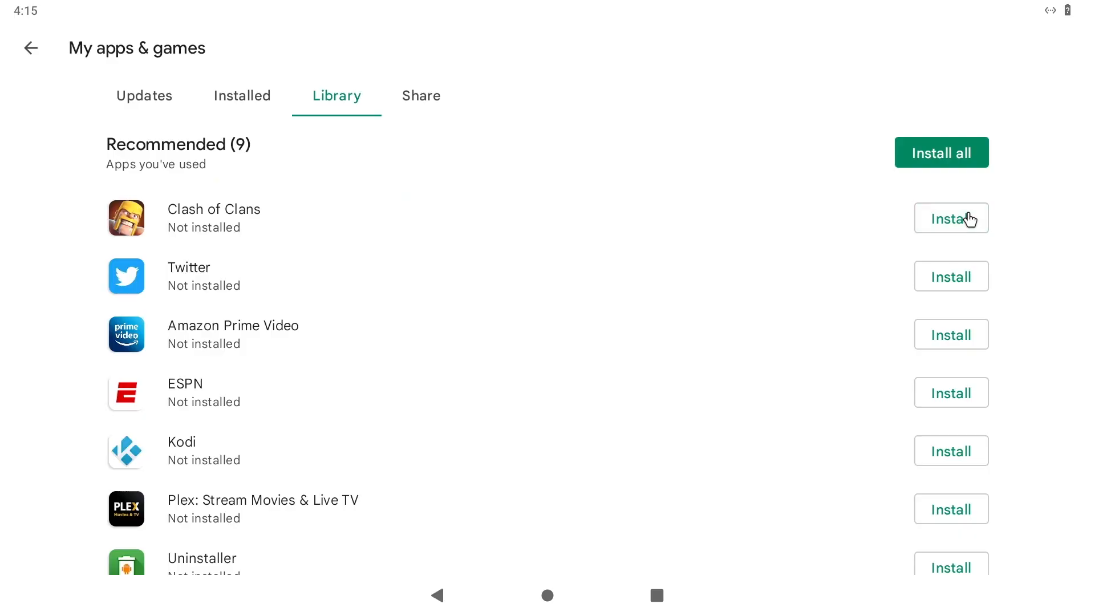